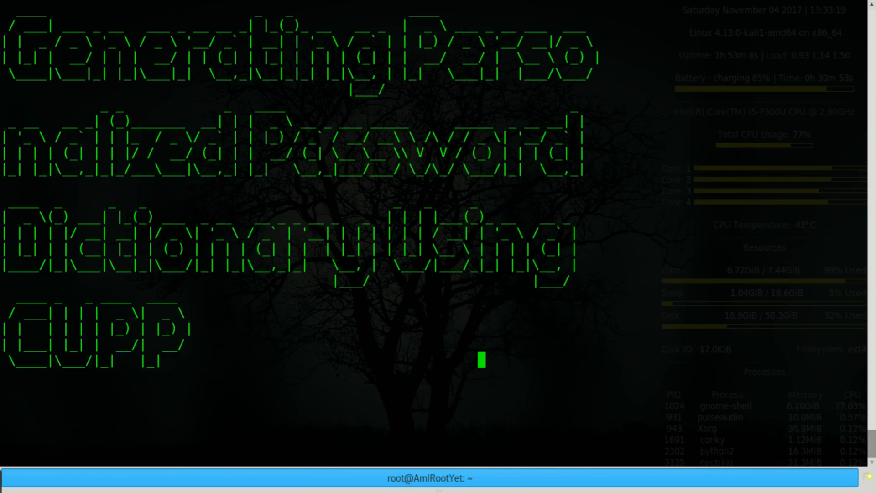
- Let the CUPP intro banner finish until an empty root prompt appears
type("Twitter: @Am")
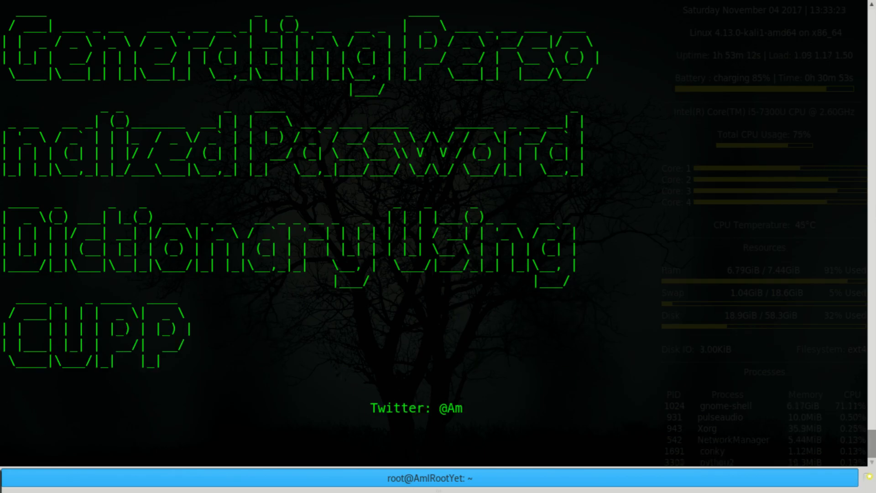
type("IRootYet")
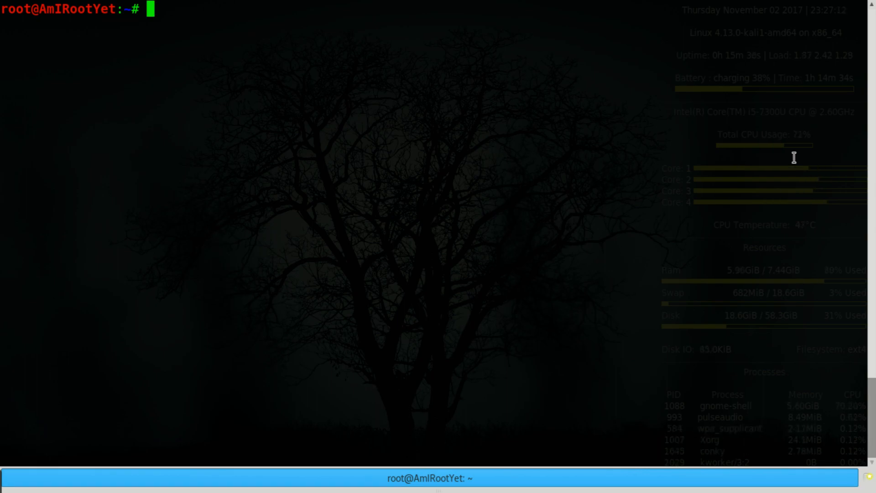
- Run aircrack-ng with /usr/share/dict/words on test-01.cap, see passphrase not found, then clear
type("aircrack-ng -w /usr/share/dict/words test-01.cap")
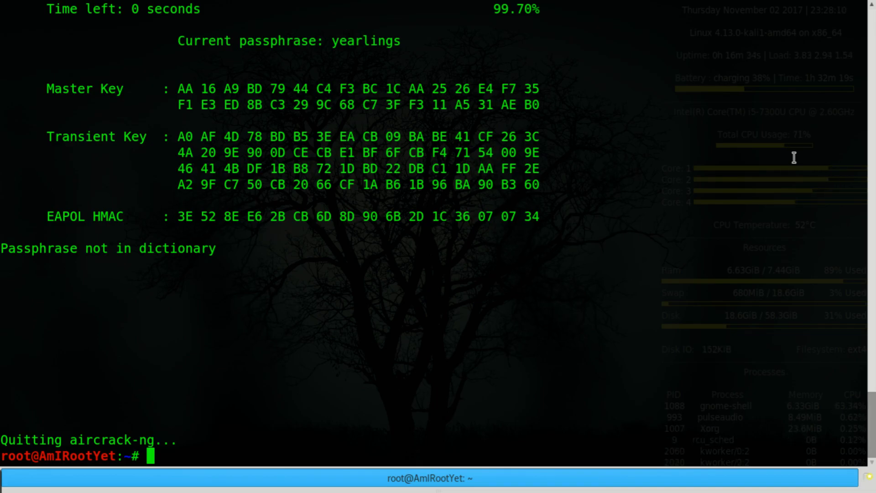
type("cle")
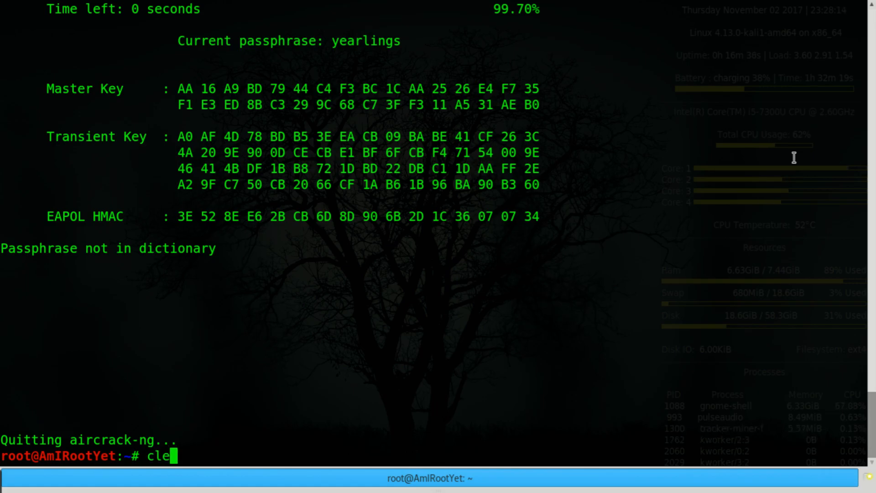
type("ar")
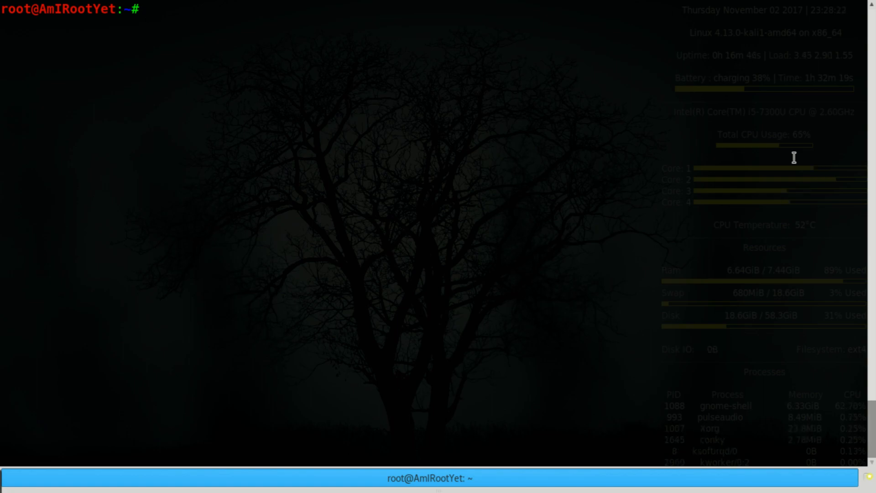
- Clone github.com/Mebus/cupp, enter the cupp folder and list its files
type("g")
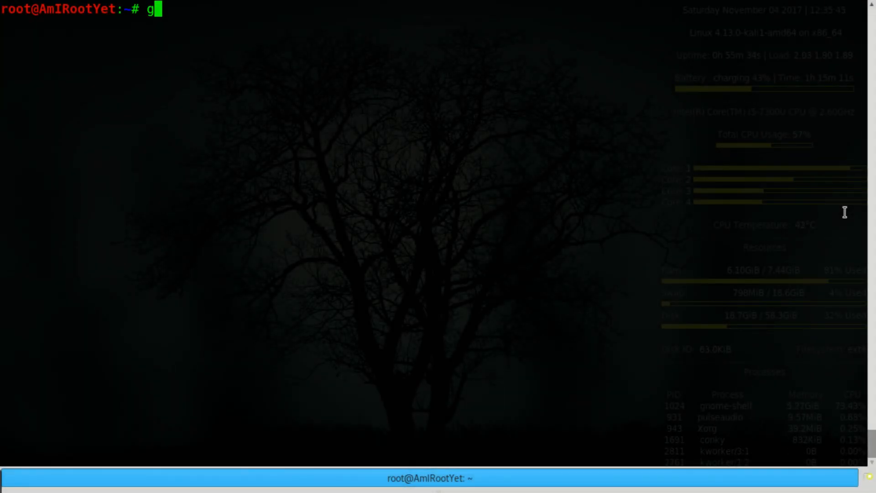
type("it clone https://github.com/Mebus/cup")
type("cd cupp/")
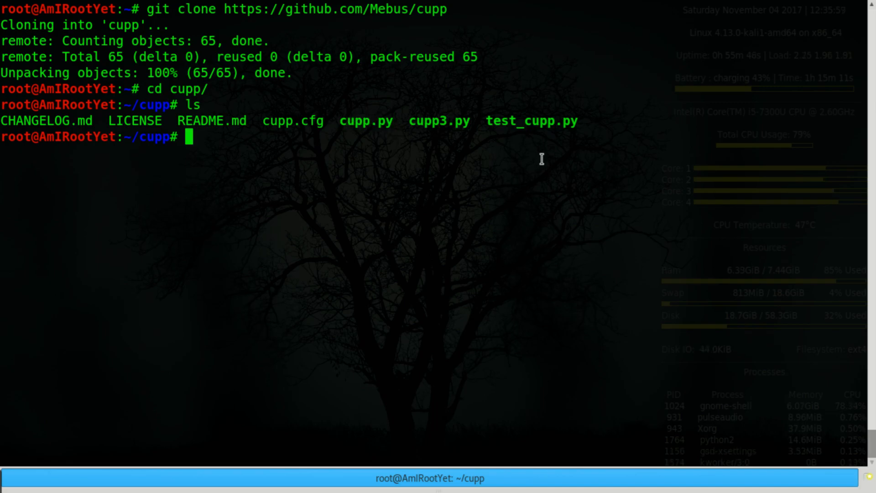
type("python")
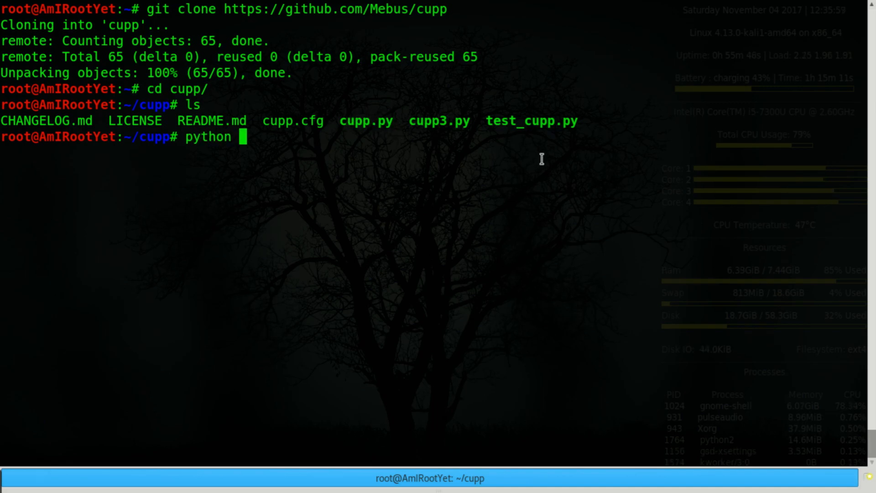
- Run python cupp.py with no arguments to display its help and options list
type("cupp.py")
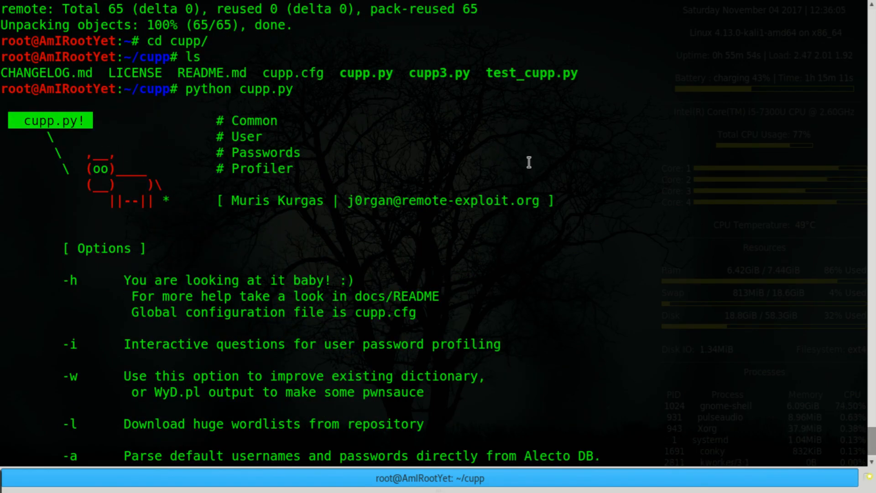
mouse_move(305, 98)
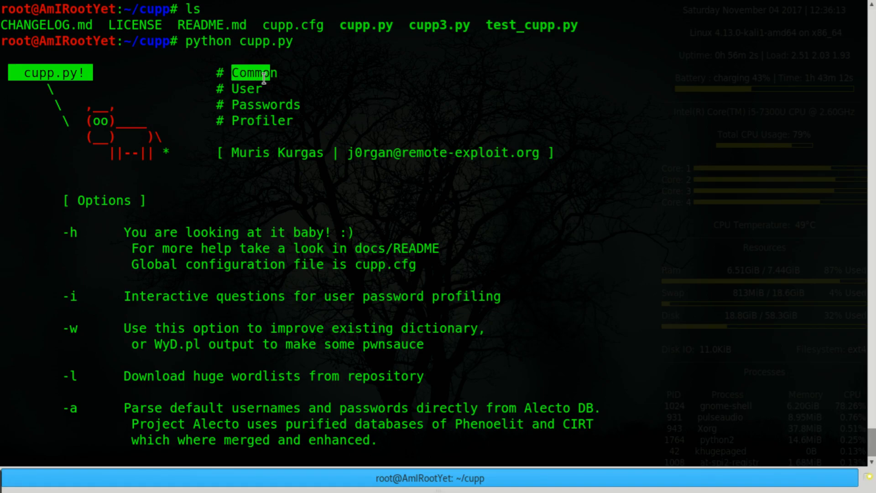
mouse_move(318, 140)
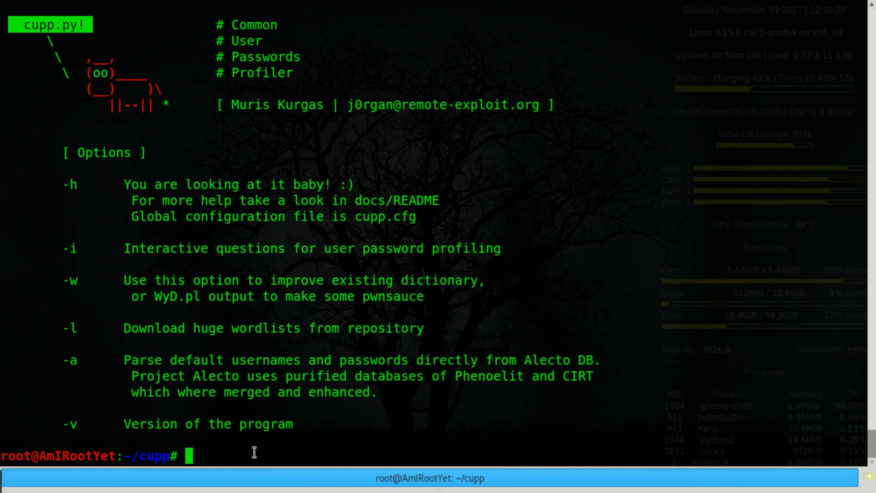
type("python cupp.py -i")
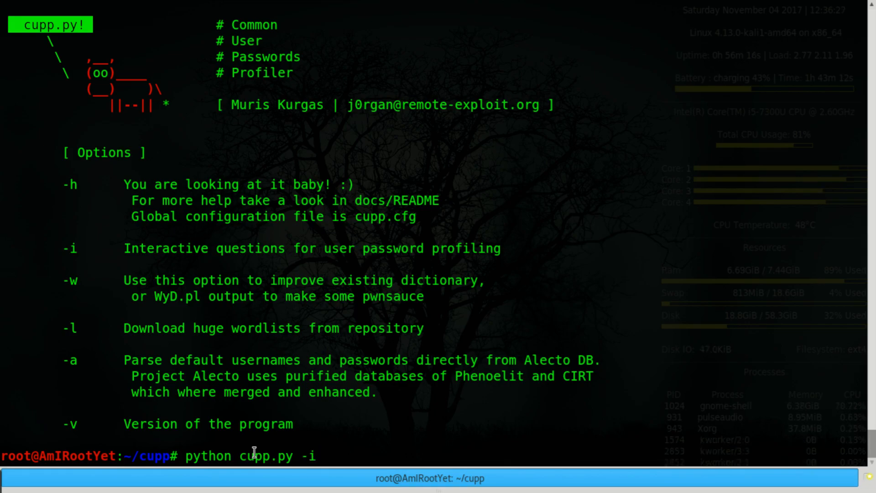
key("Return")
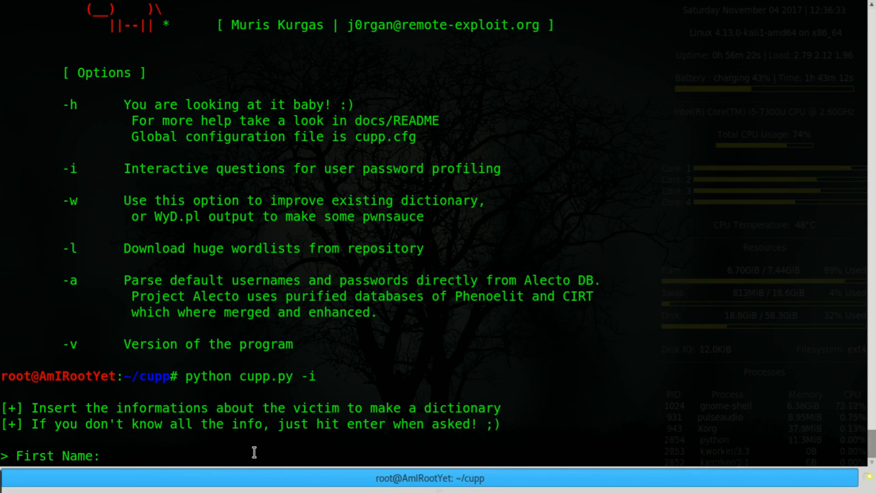
type("pranshu")
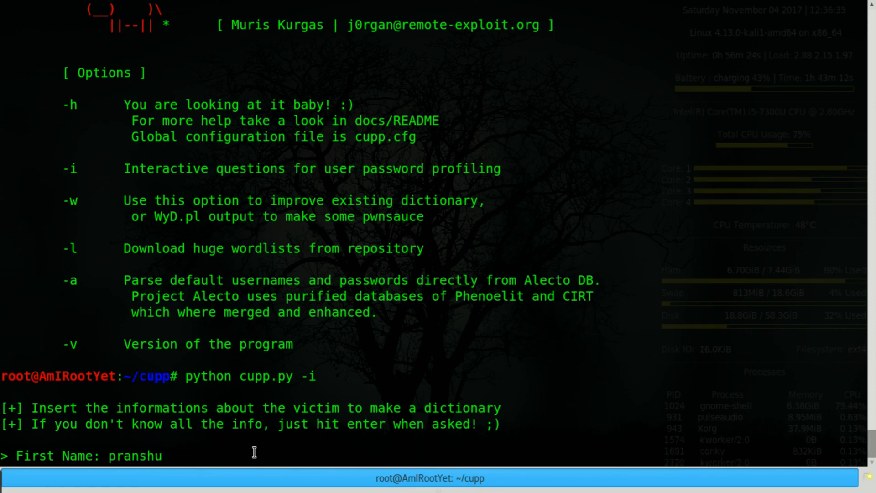
type("lastname")
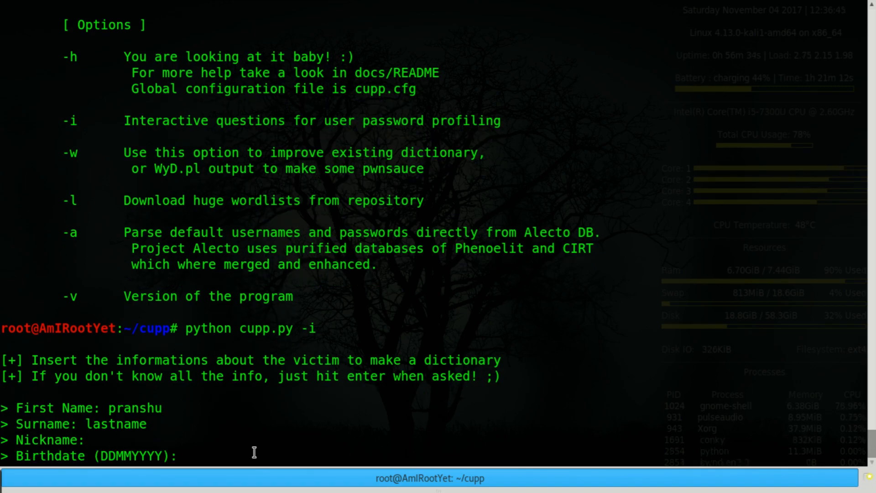
type("0204")
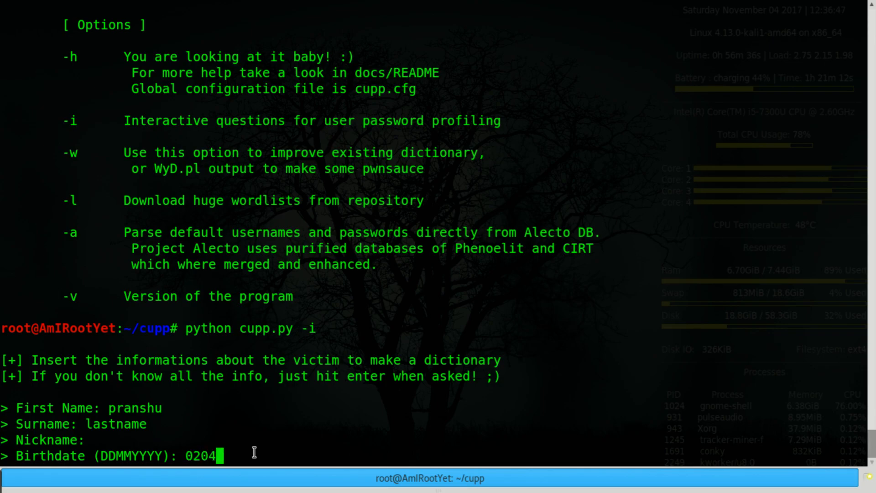
type("1992")
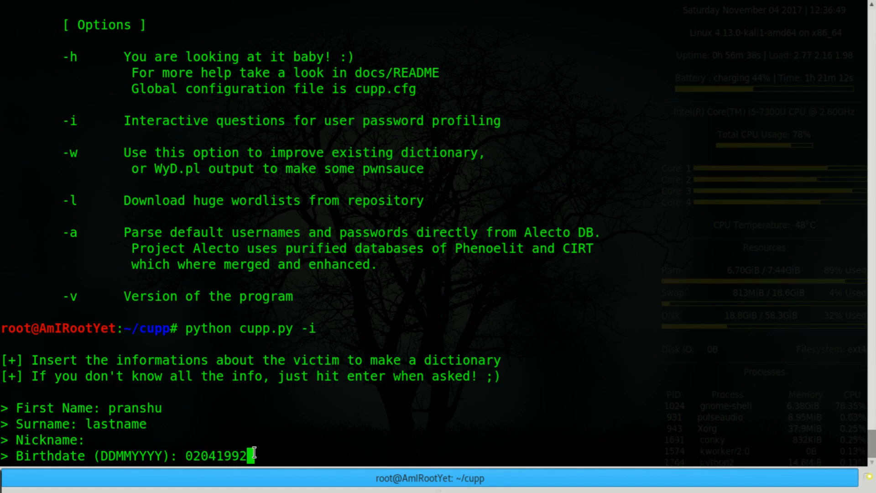
type("jane")
type("doe")
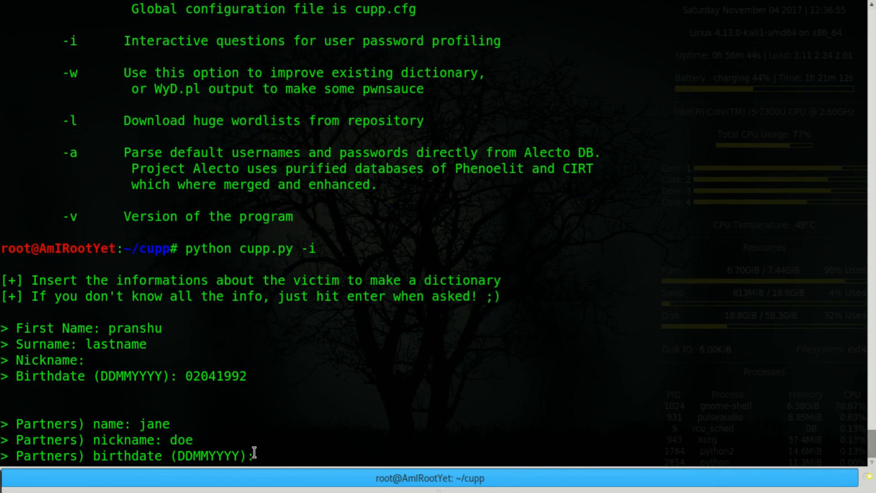
type("04051993")
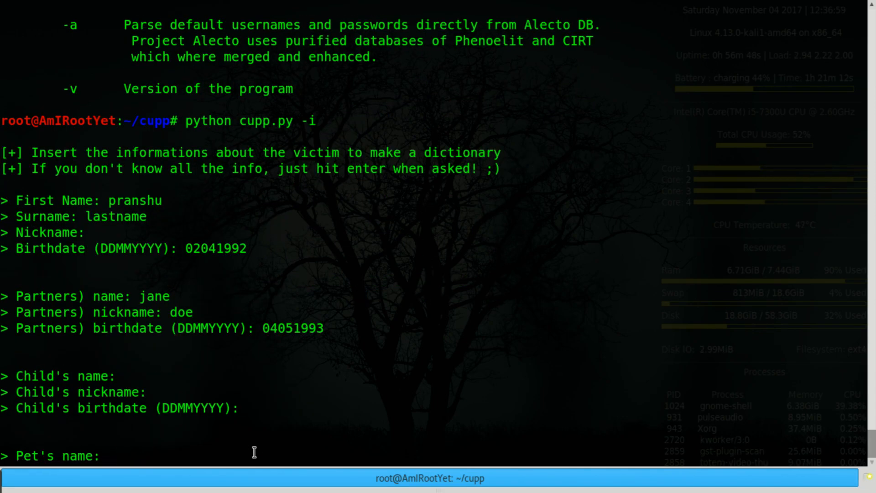
type("bruno")
type("michigan")
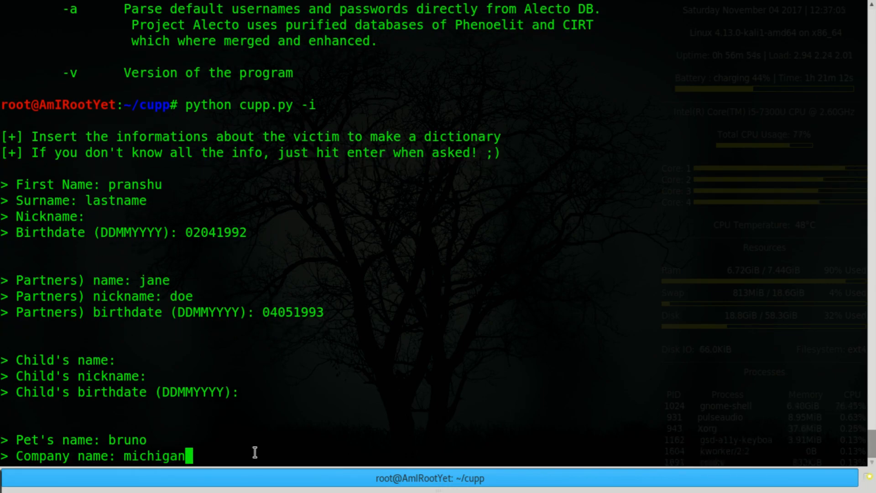
type("state")
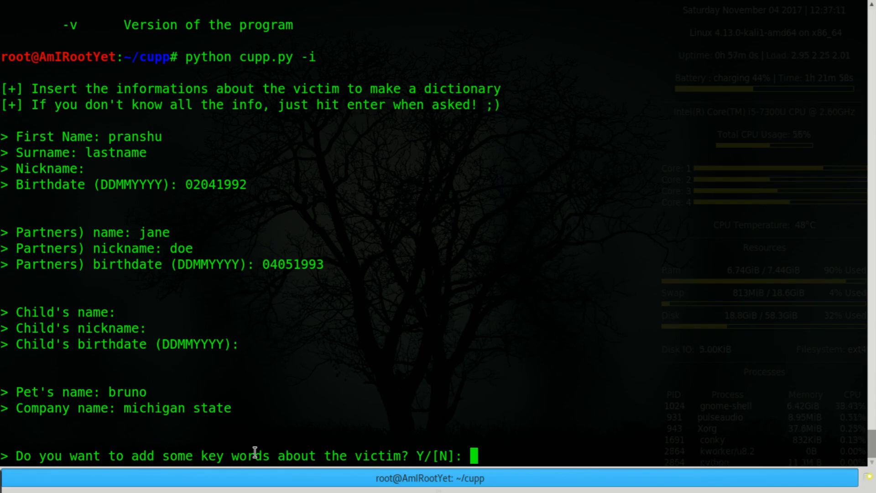
- Add keywords classic and rock, enable special chars, numbers and leet mode to generate pranshu.txt
type("y")
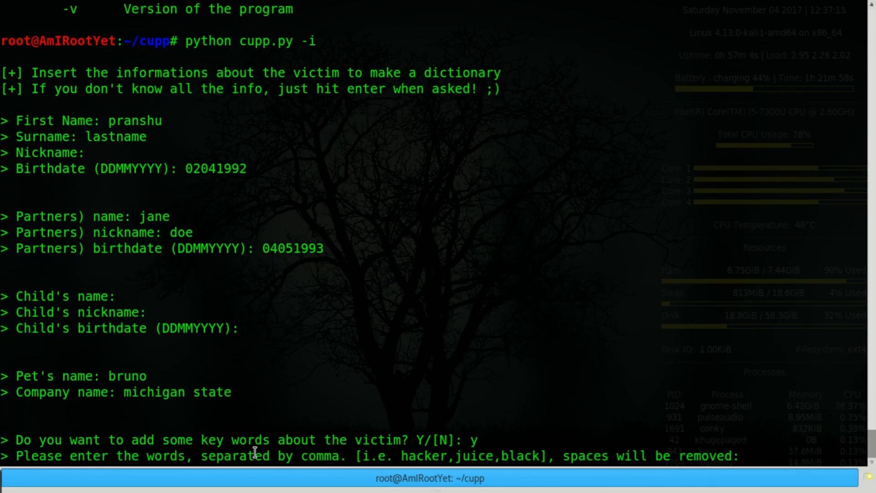
type("c")
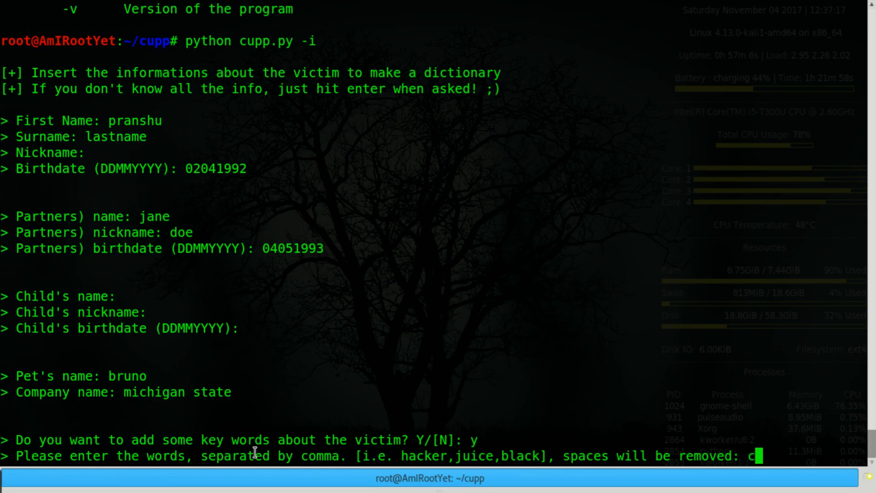
type("lassic")
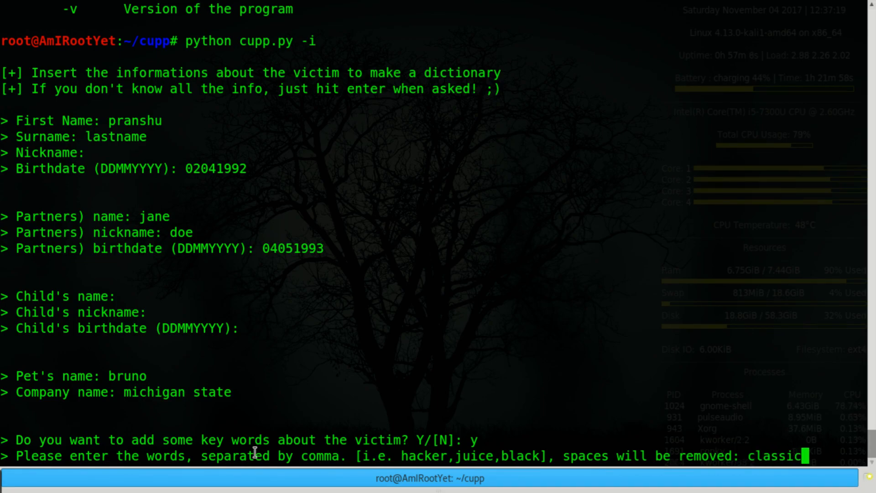
type("rock")
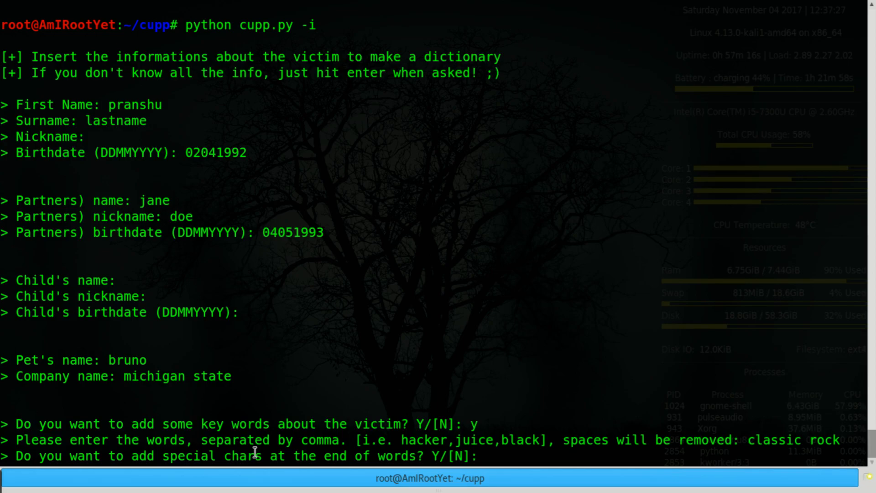
type("y")
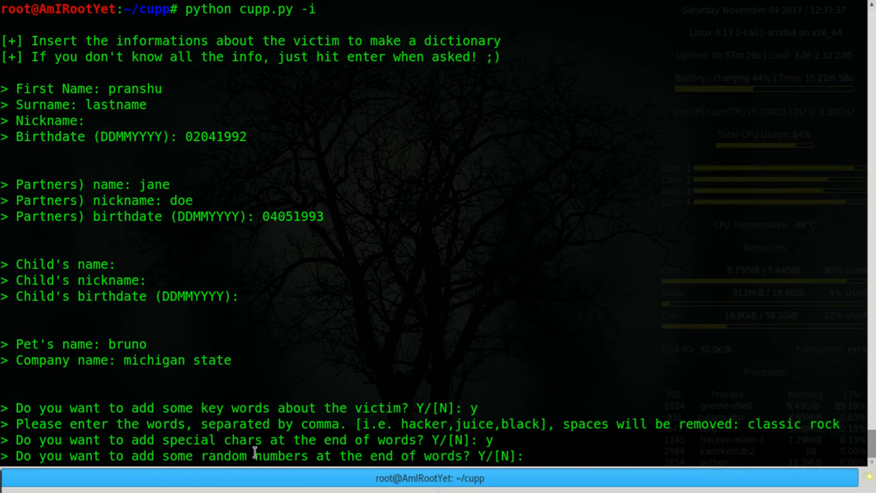
type("y")
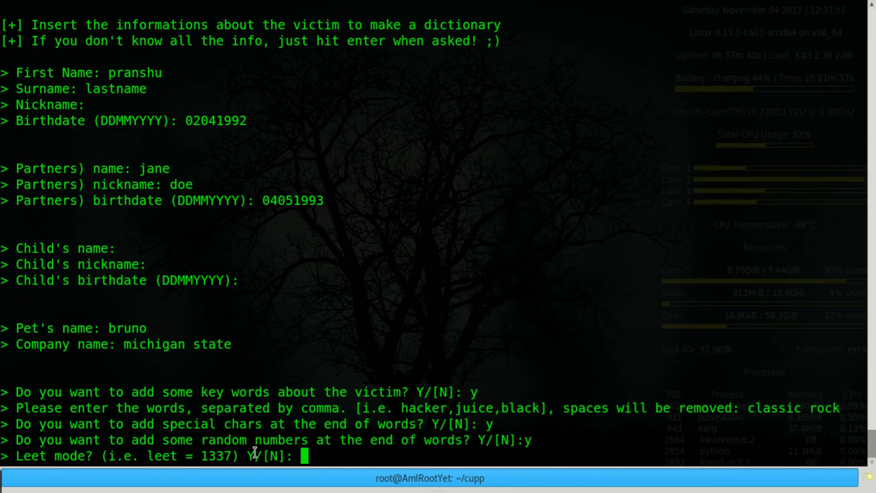
type("y")
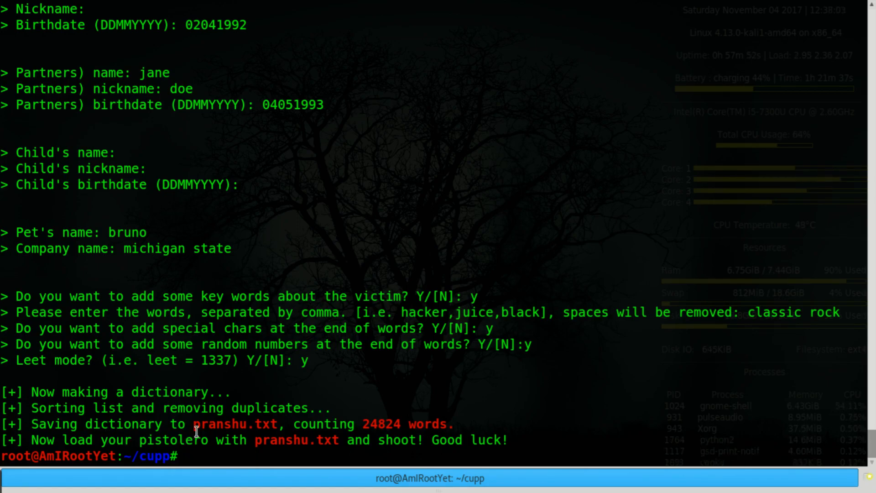
double_click(235, 423)
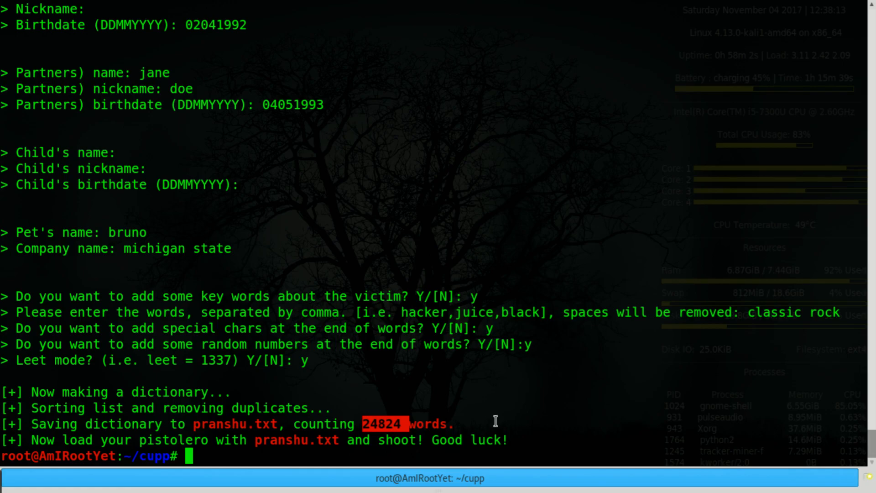
mouse_move(502, 408)
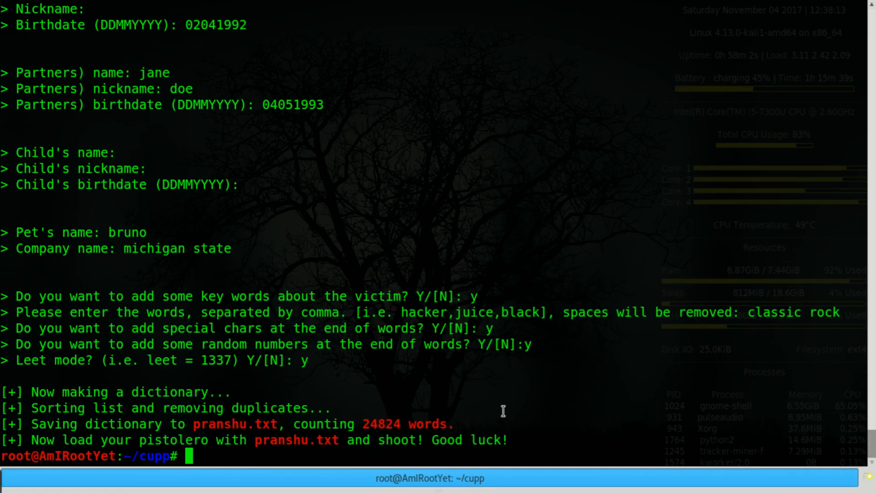
- Preview pranshu.txt with head, then its first 100 lines
type("head")
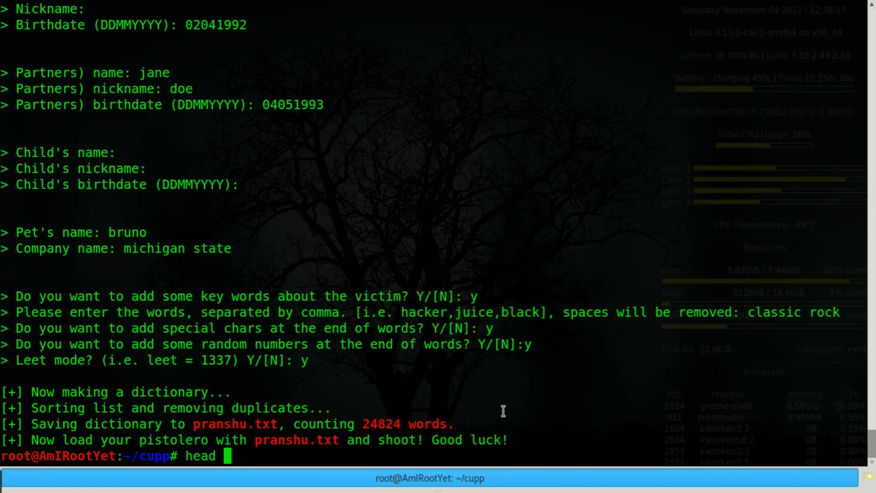
type("pranshu.txt")
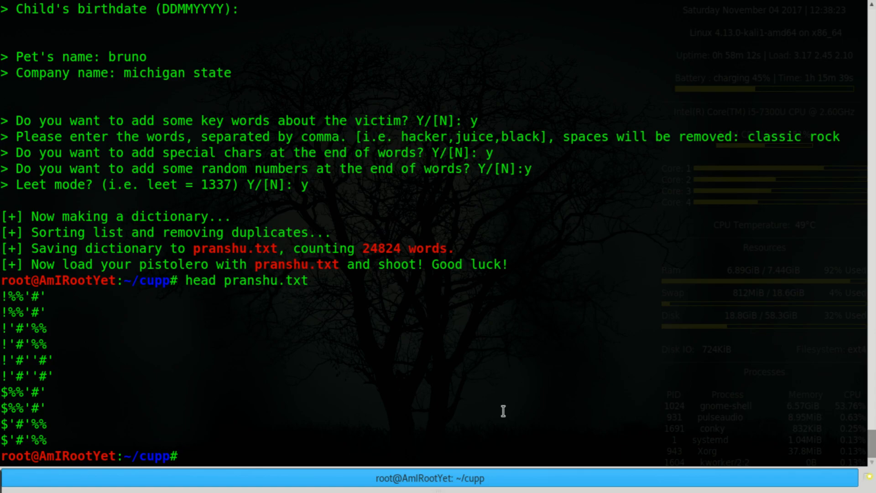
type("head")
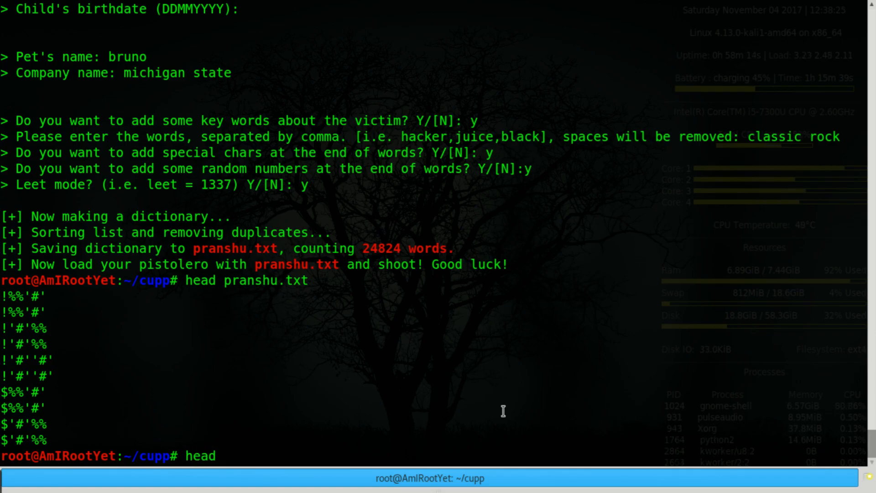
type("-n")
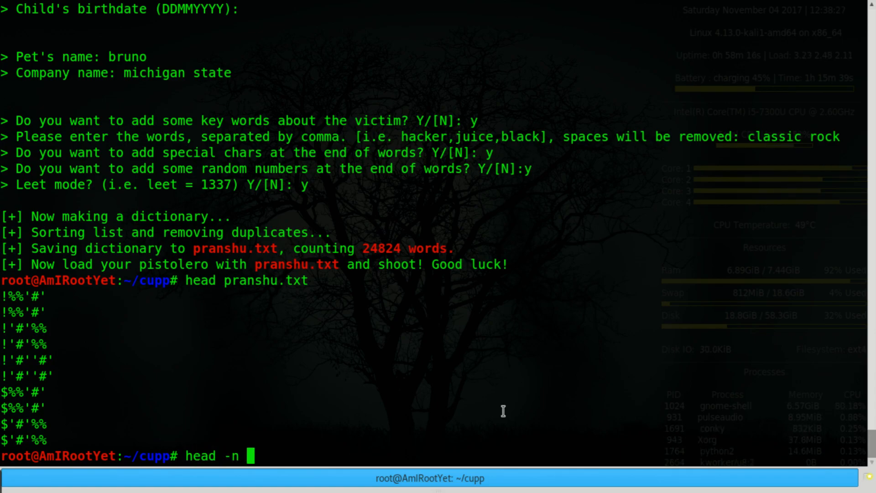
type("100 pranshu.txt")
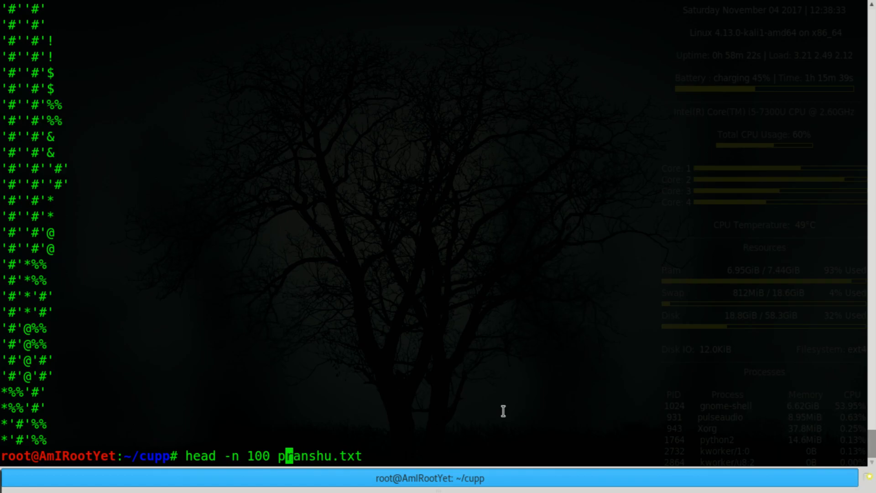
- Preview the first 200 lines of pranshu.txt
type("200")
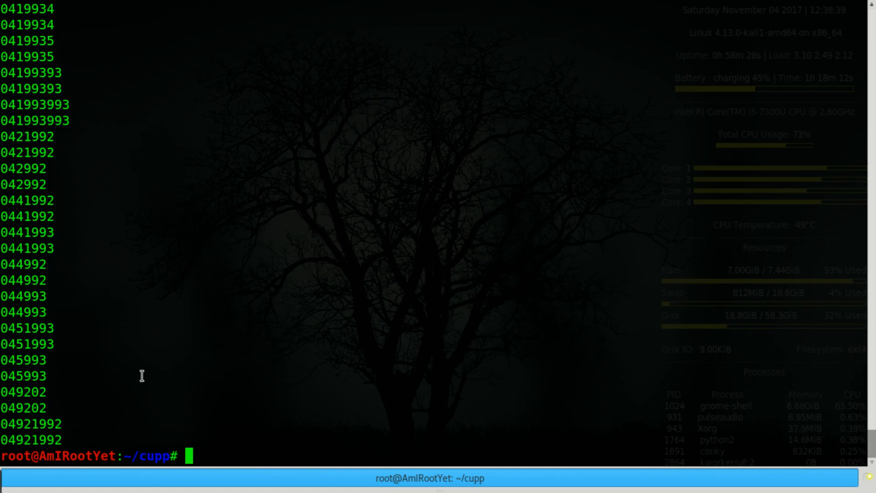
type("head -n 200 pranshu.txt")
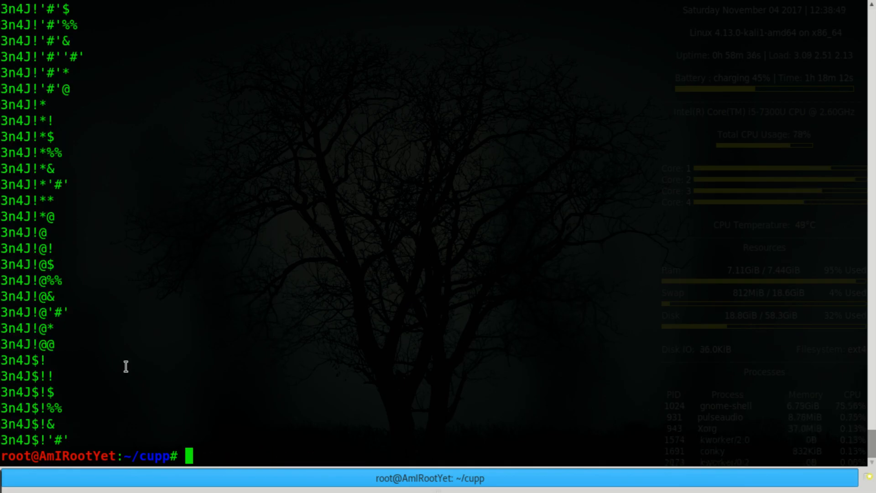
double_click(16, 263)
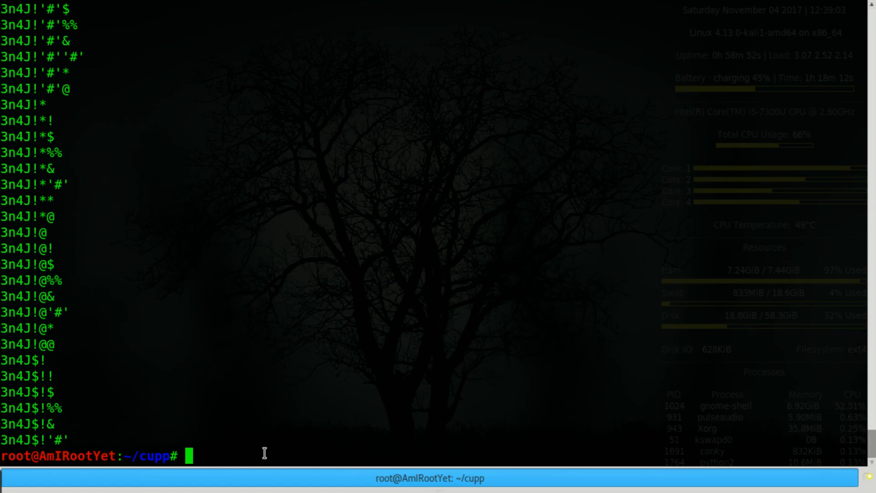
- Preview the first 500, 5000 and 3000 lines of pranshu.txt
type("head -n 500 pranshu.txt")
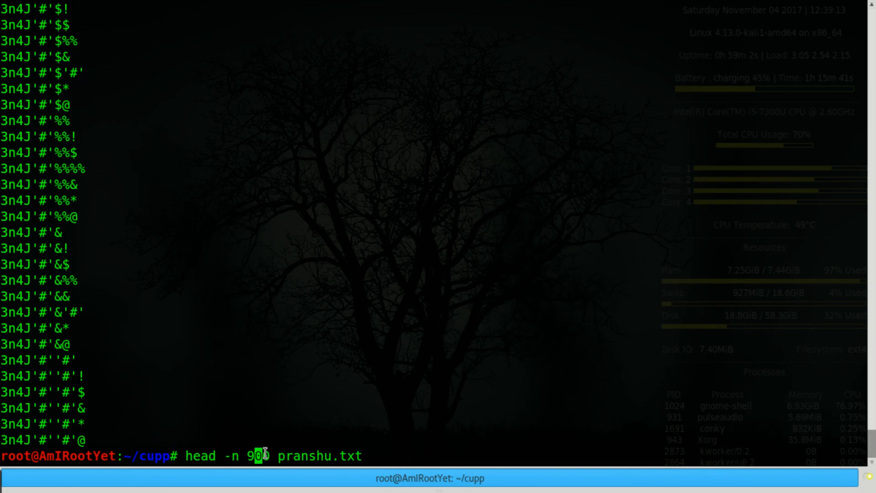
type("0")
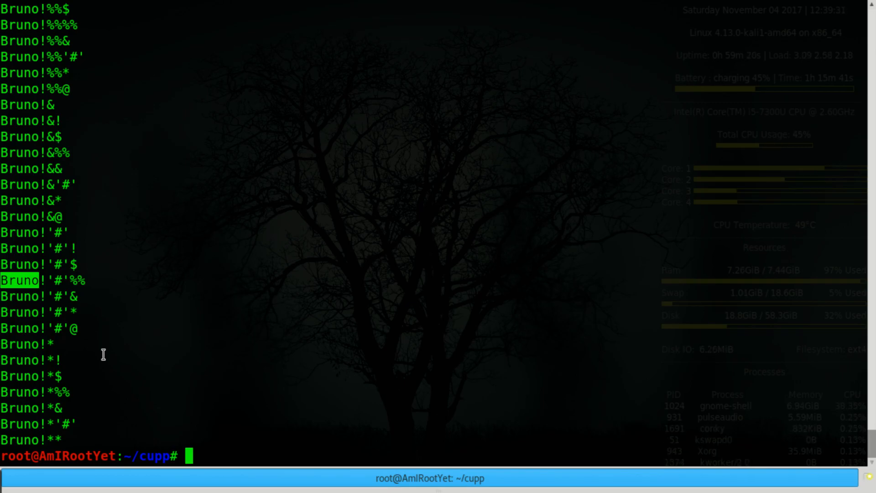
type("head -n 3000 pranshu.txt")
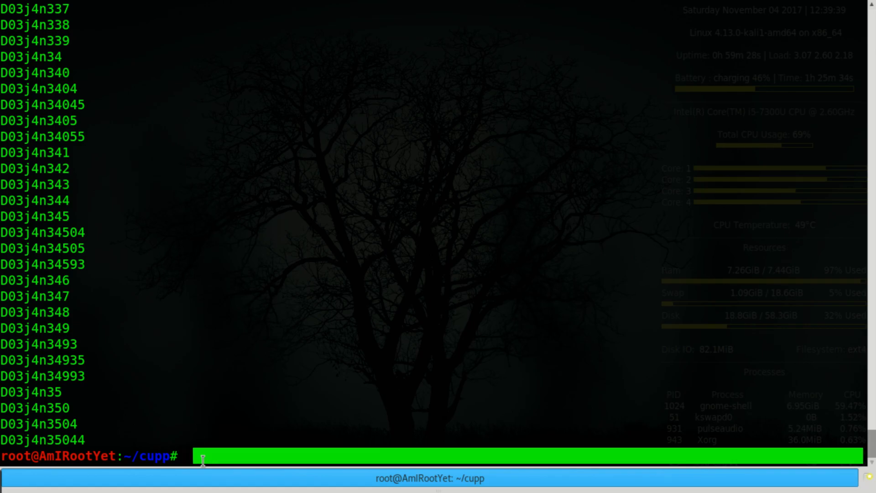
- Preview the first 5000 and then 10000 lines of pranshu.txt
type("head -n 5000 pranshu.txt")
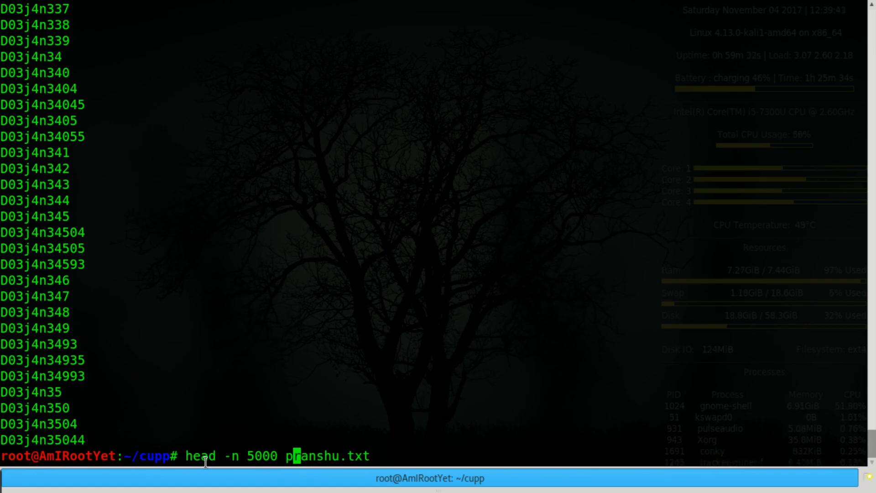
type("10")
key("Return")
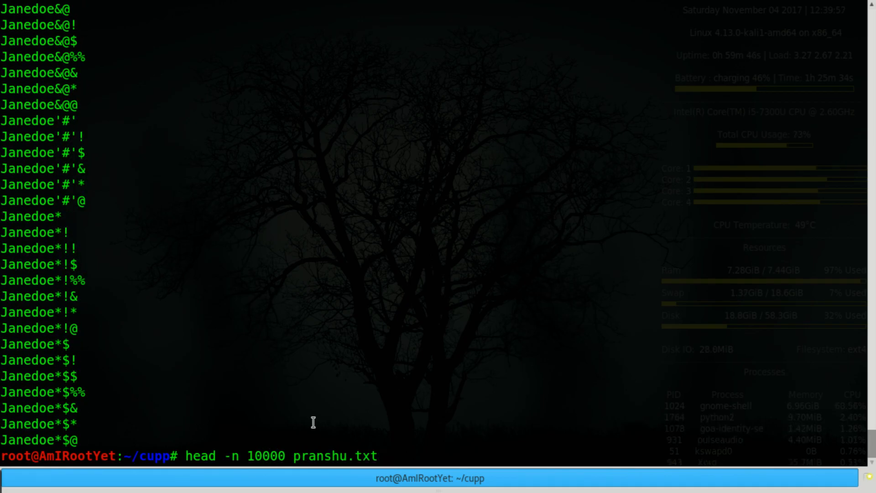
key("Return")
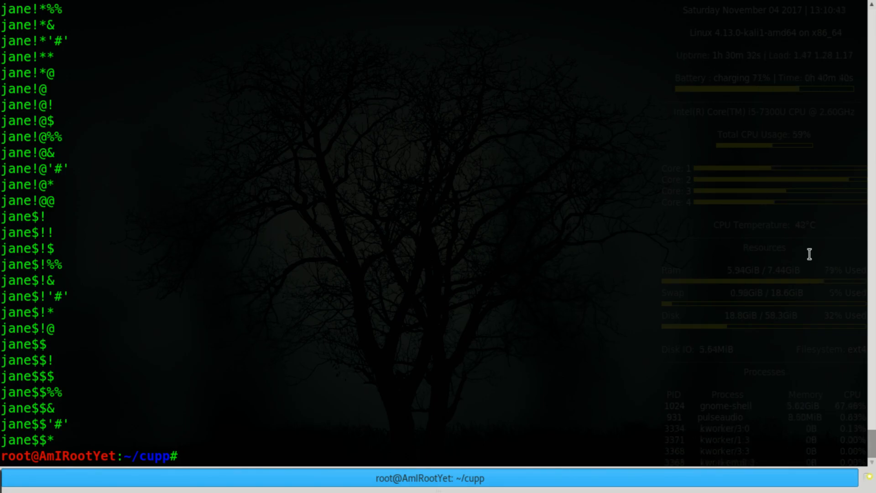
- Run python cupp.py -l and choose section 23 to download the music wordlists
type("python")
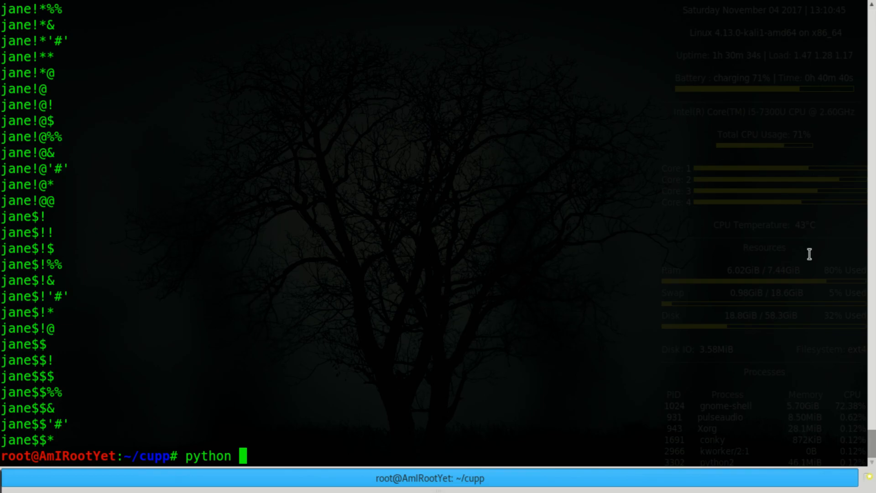
type("cupp.")
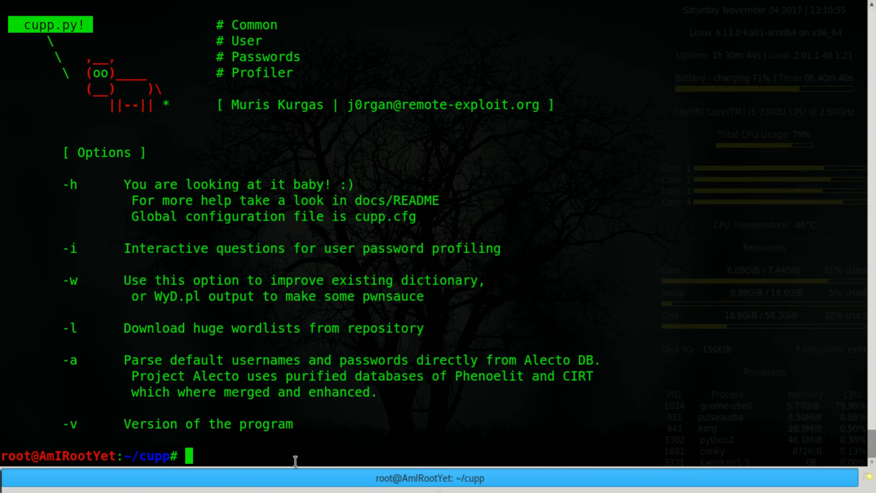
type("python cupp.py -l")
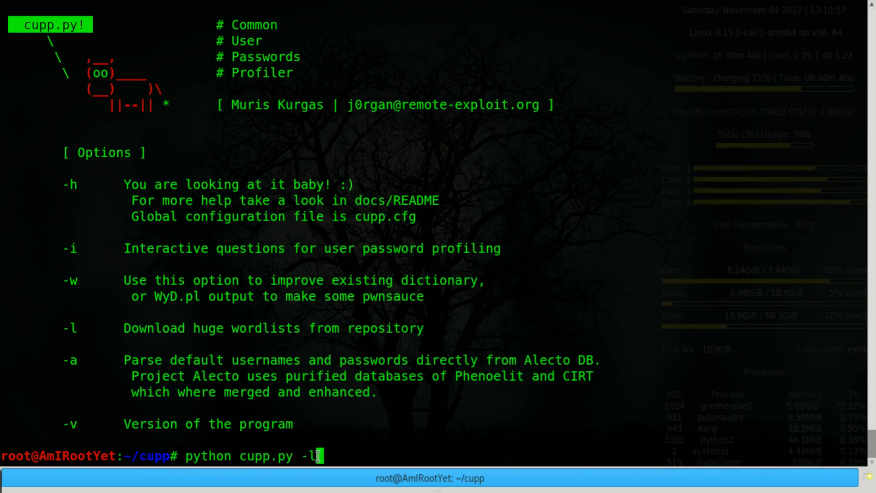
key("Return")
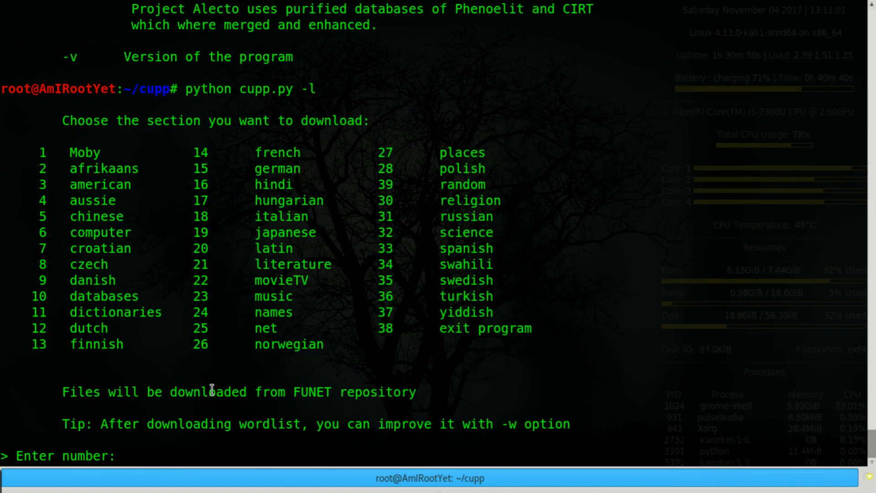
mouse_move(318, 322)
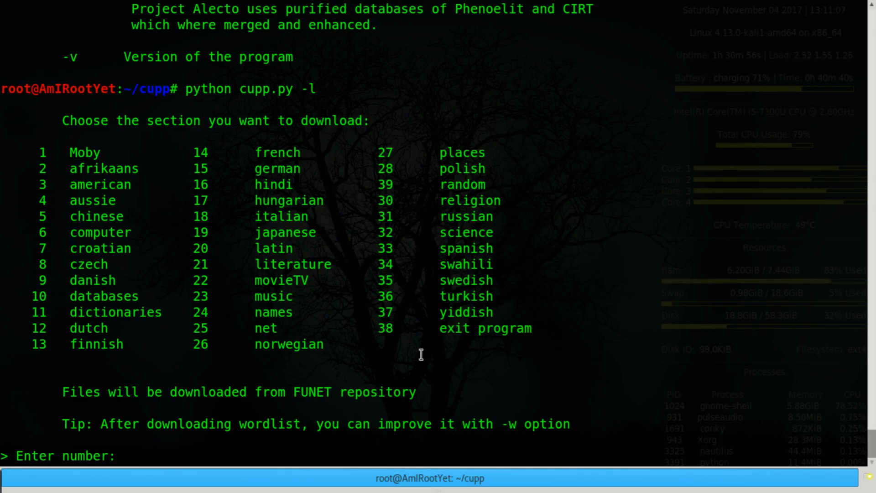
double_click(273, 296)
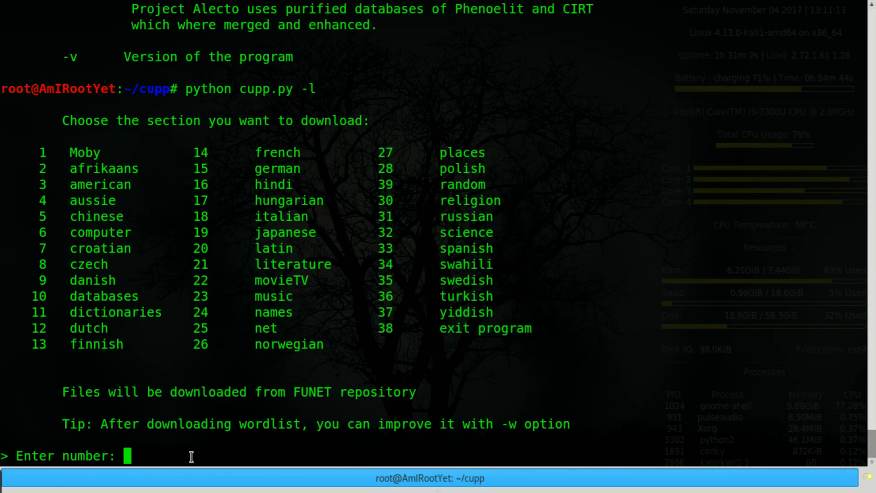
type("23")
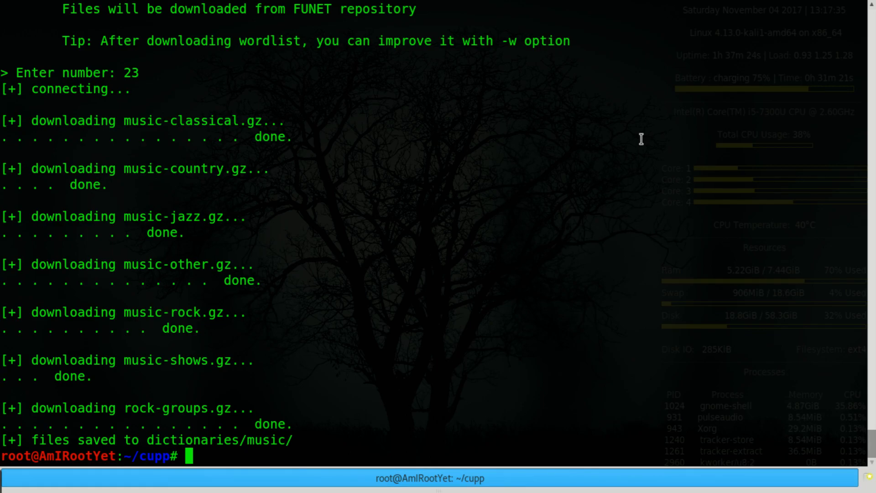
- List the gzipped wordlists in dictionaries/music, then cd back up to the cupp folder
type("cd dictionaries/music/")
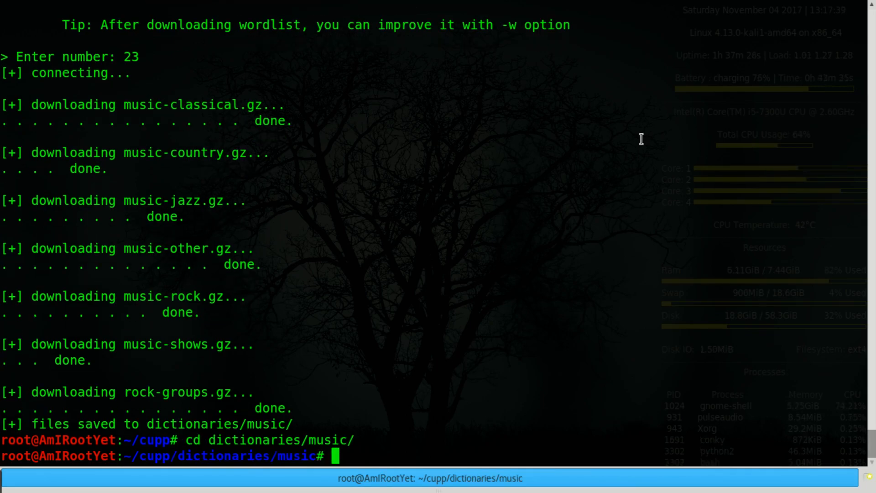
type("ls")
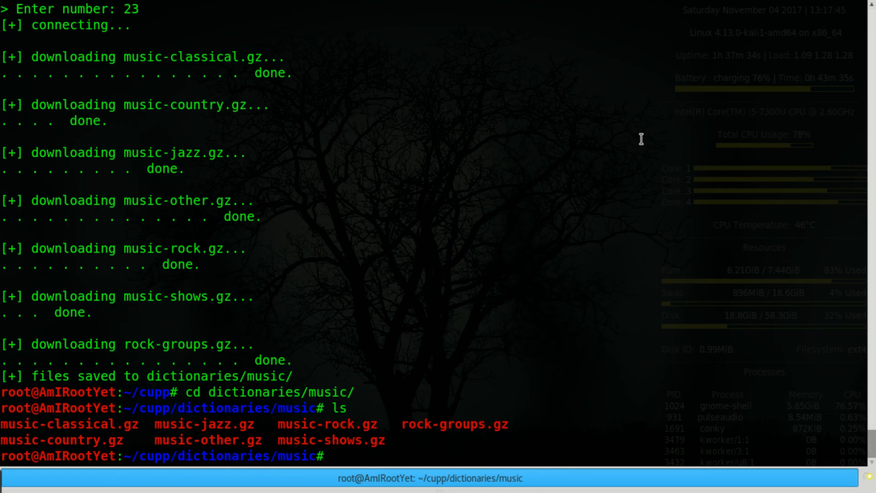
type("cd ..")
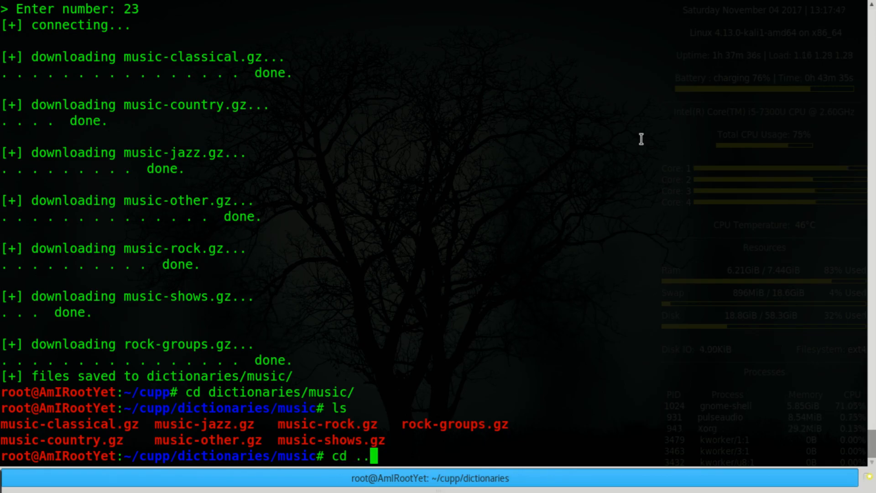
key("Return")
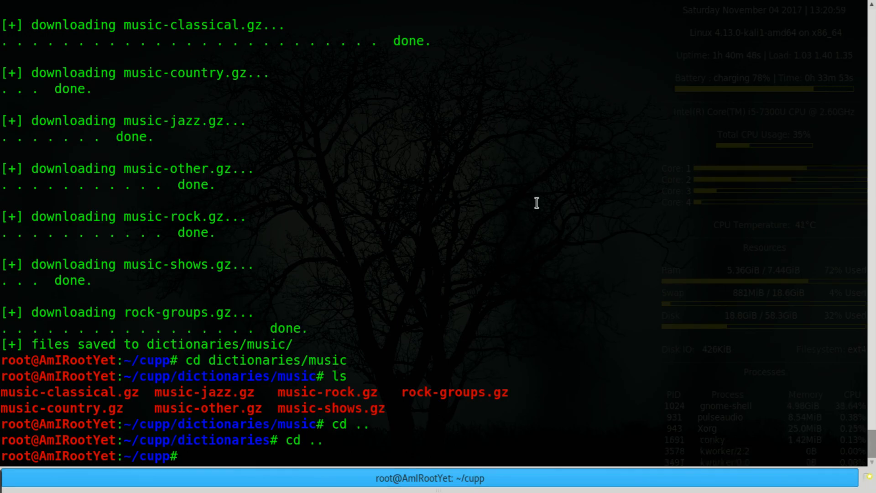
- Run 'python cupp.py' to list options, then 'python cupp.py -a' to fetch the Alecto credentials database
type("pyt")
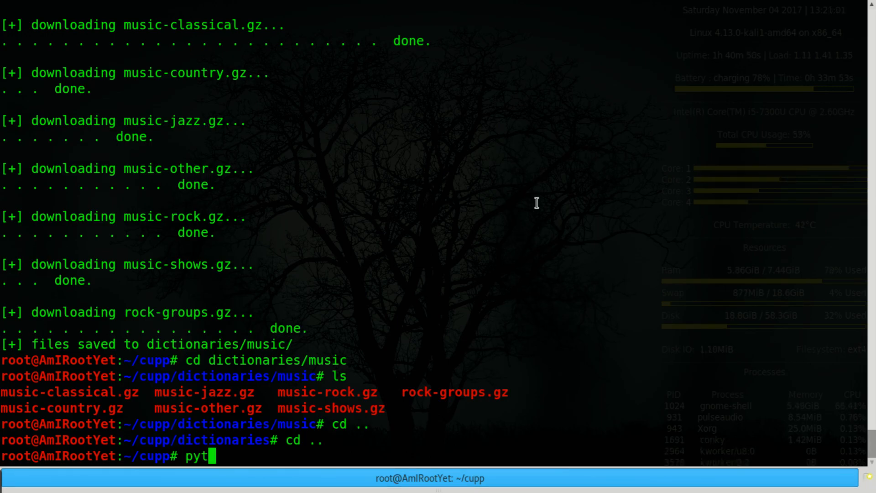
type("hon cupp")
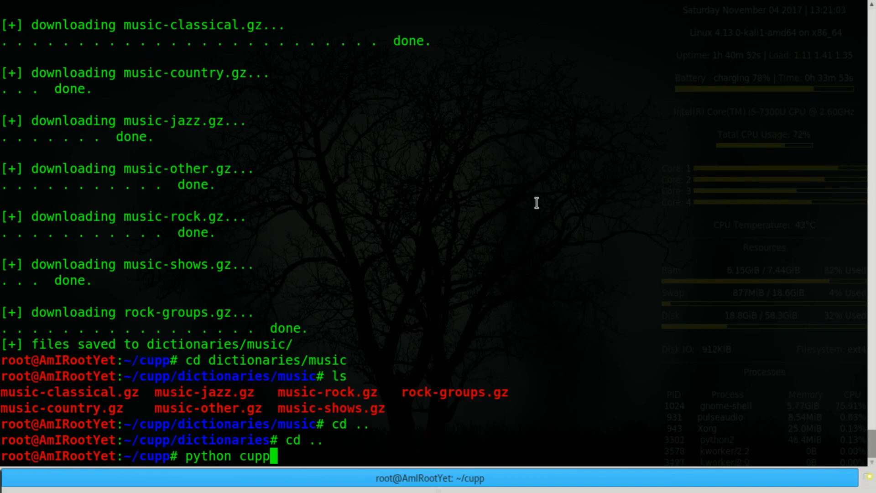
type(".py")
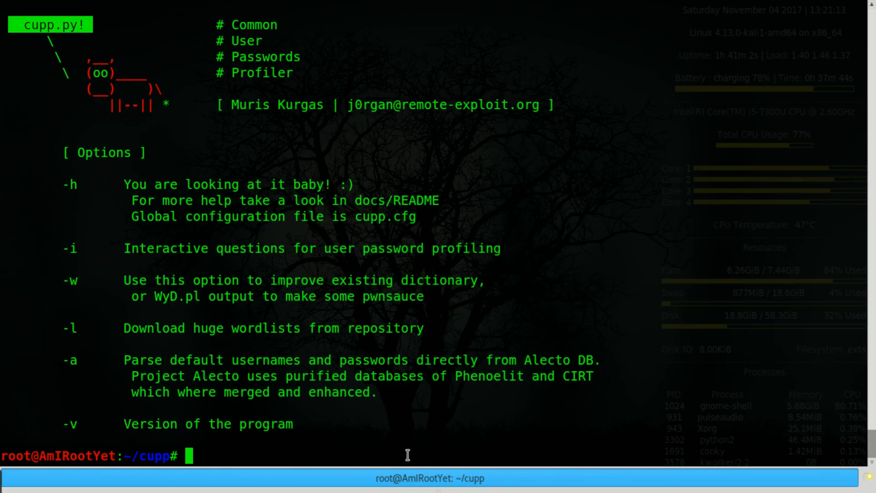
type("python cupp.py -a")
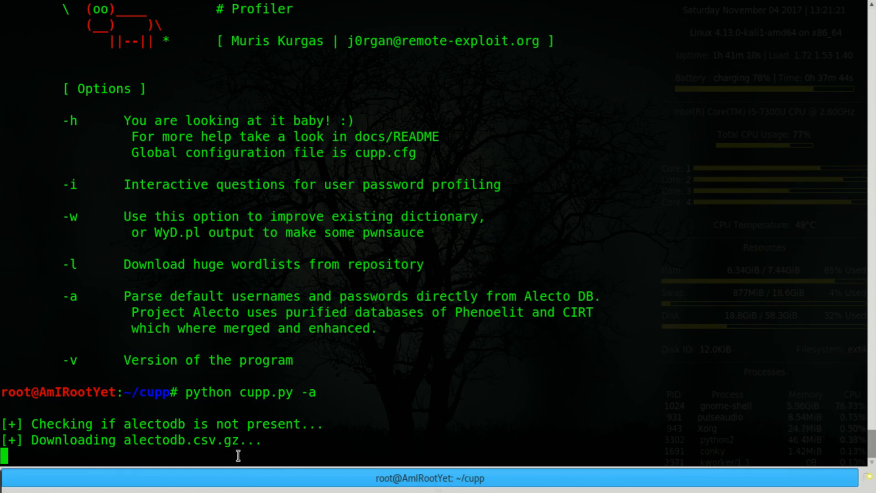
mouse_move(312, 431)
type("vi cupp")
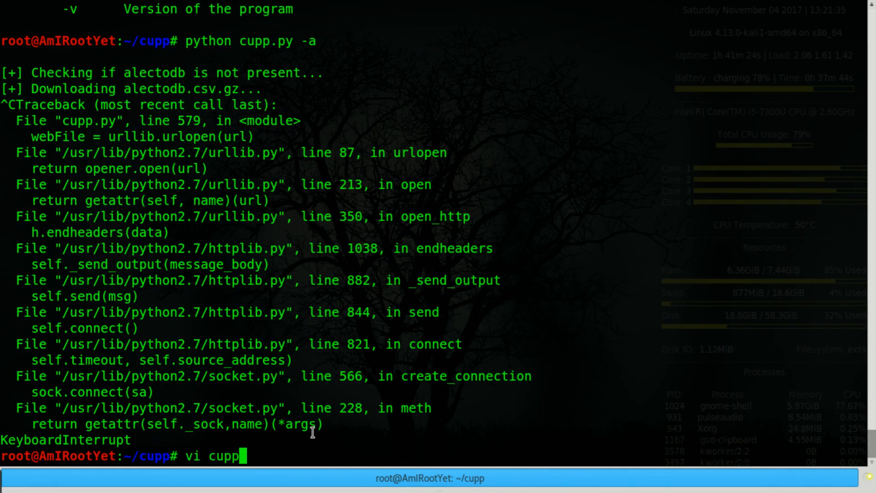
type(".cfg")
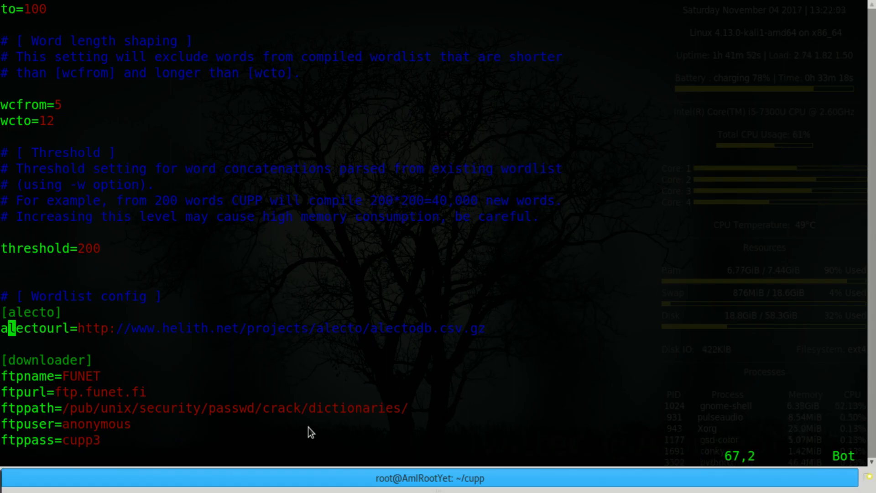
type(":q!")
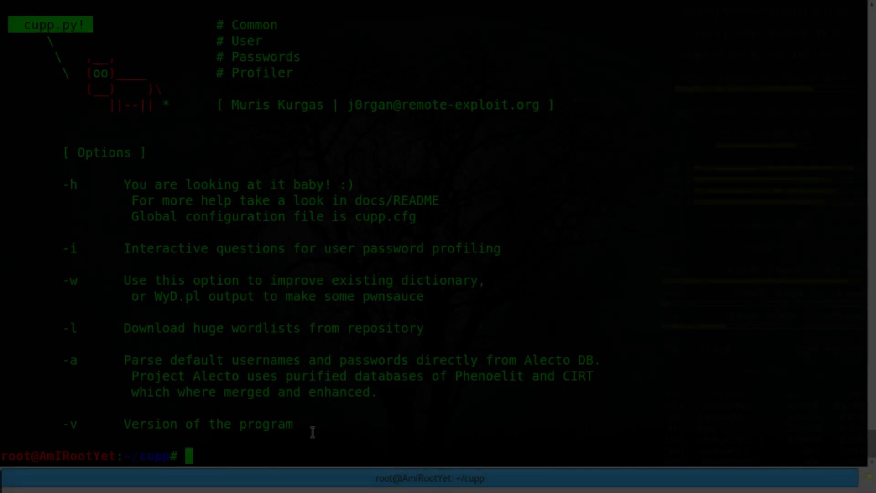
- Run 'python cupp.py -w /usr/share/dict/words' to improve the system words list
type("python cupp.py")
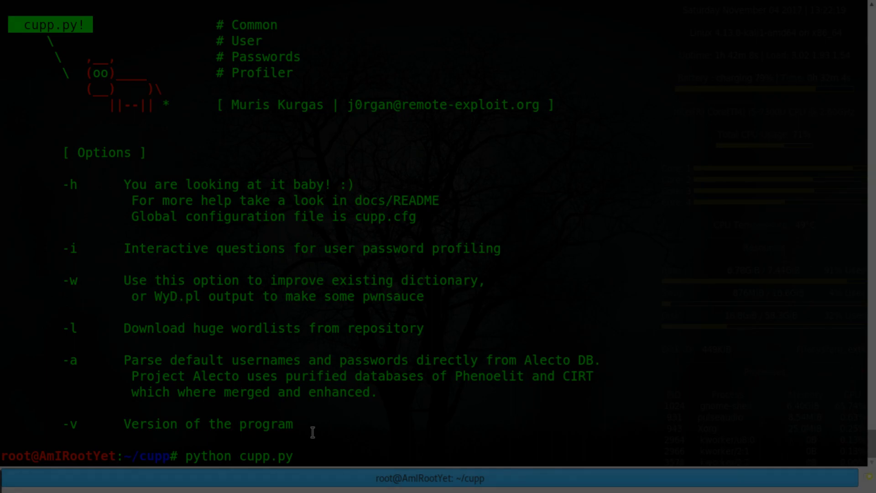
type("-w /usr/")
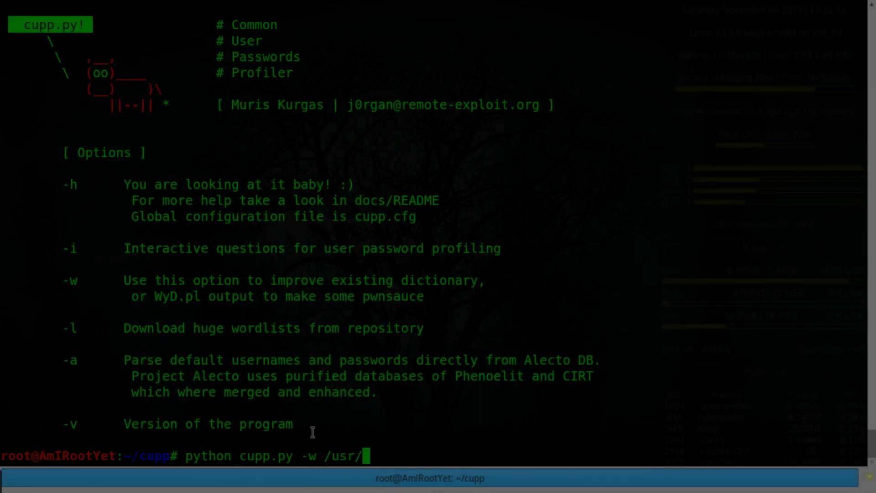
type("share/dict")
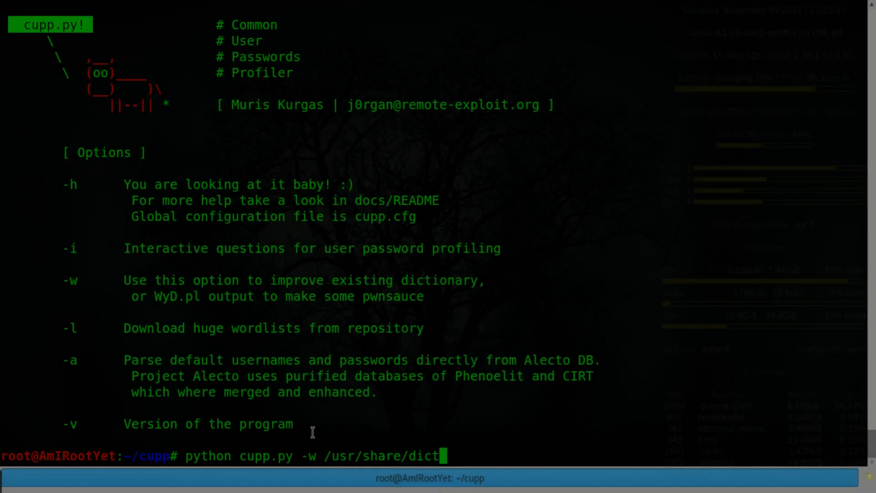
type("/wo")
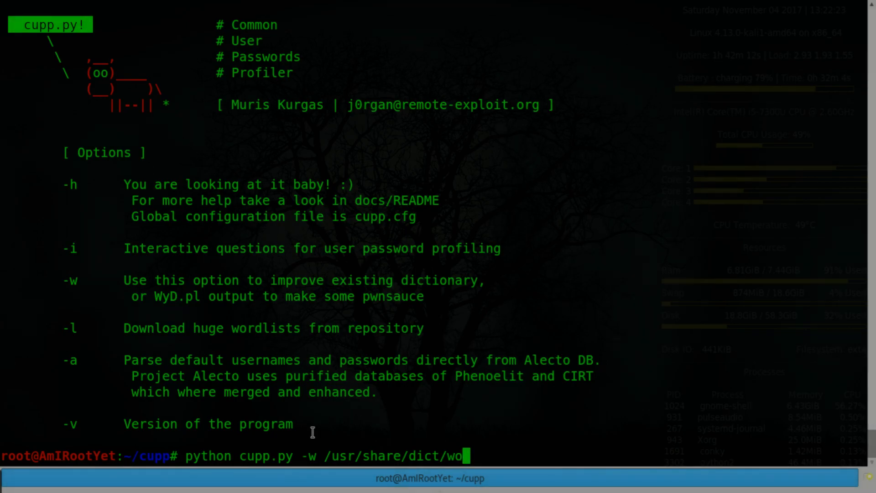
type("rds")
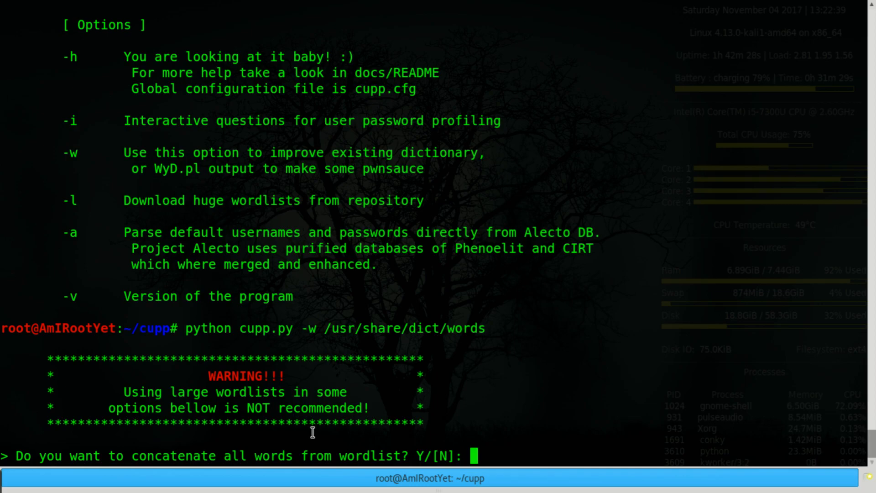
- Answer the prompts n, y, n, n so only special characters are added
type("n")
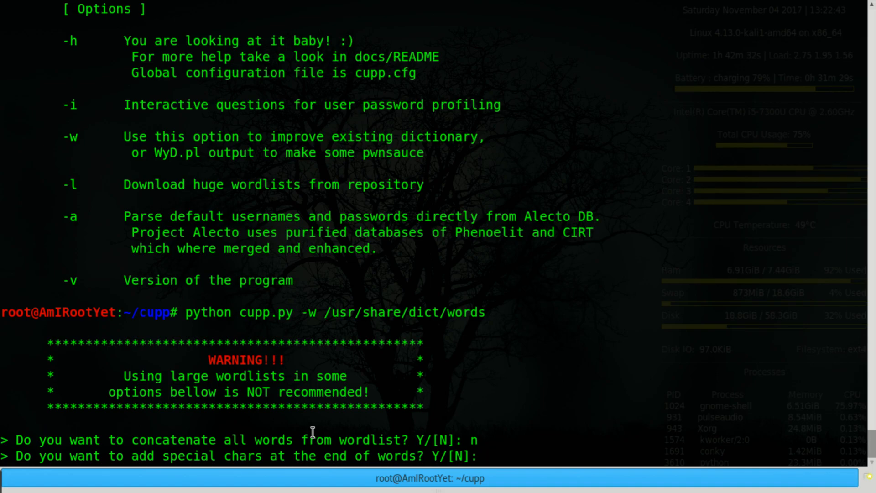
type("y")
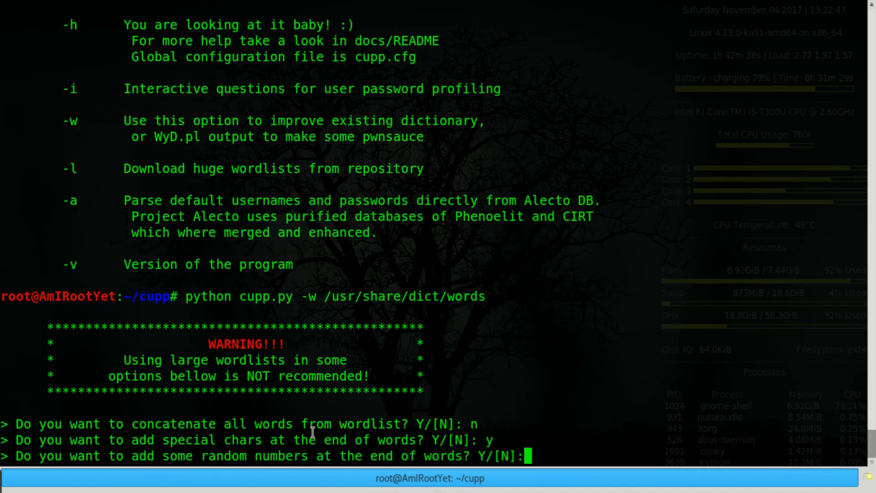
type("n")
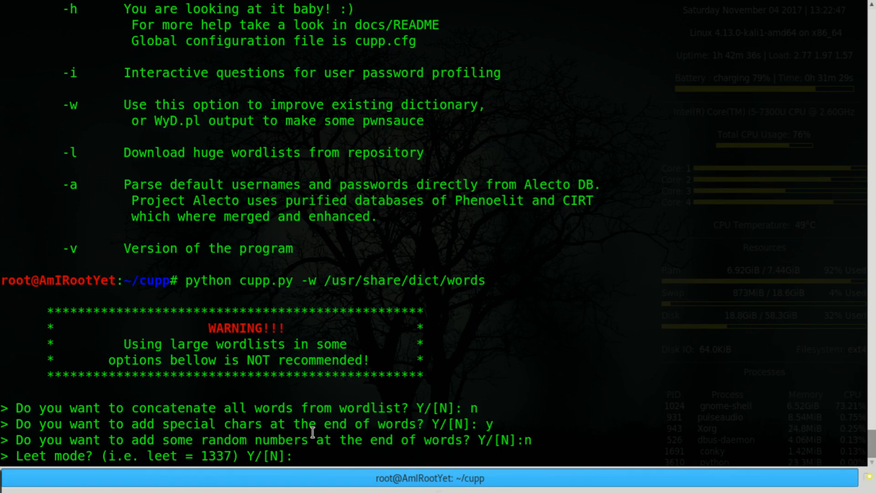
type("n")
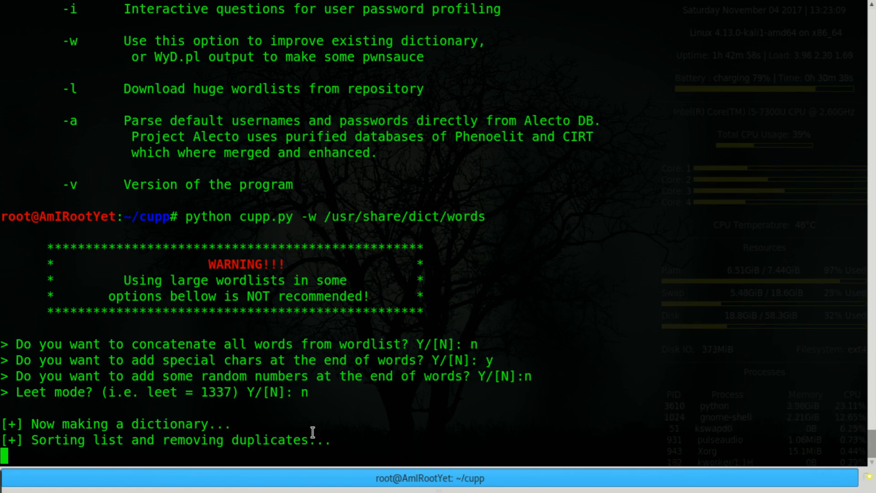
- Abort the dictionary build with repeated Ctrl+C while it sorts
key("ctrl+c")
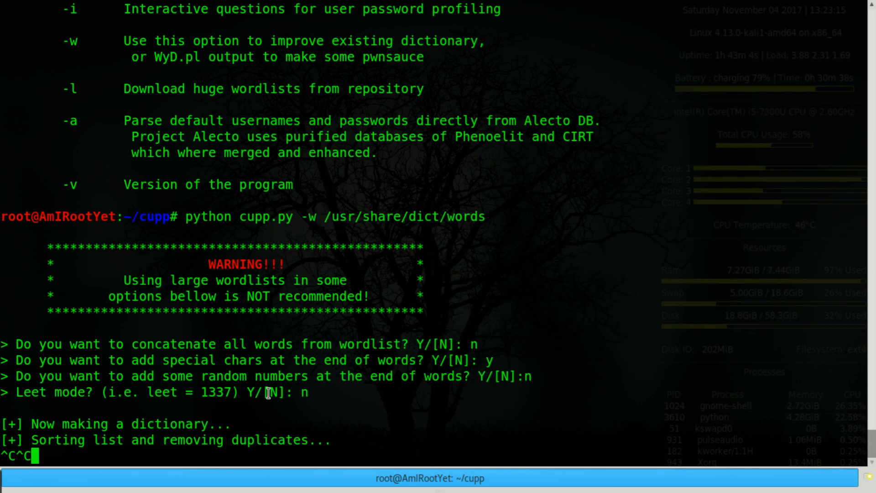
key("ctrl+c")
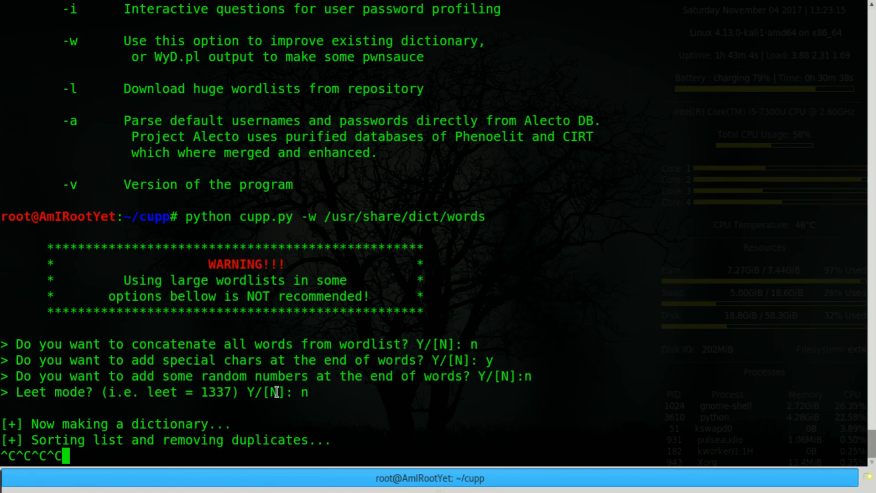
key("ctrl+c")
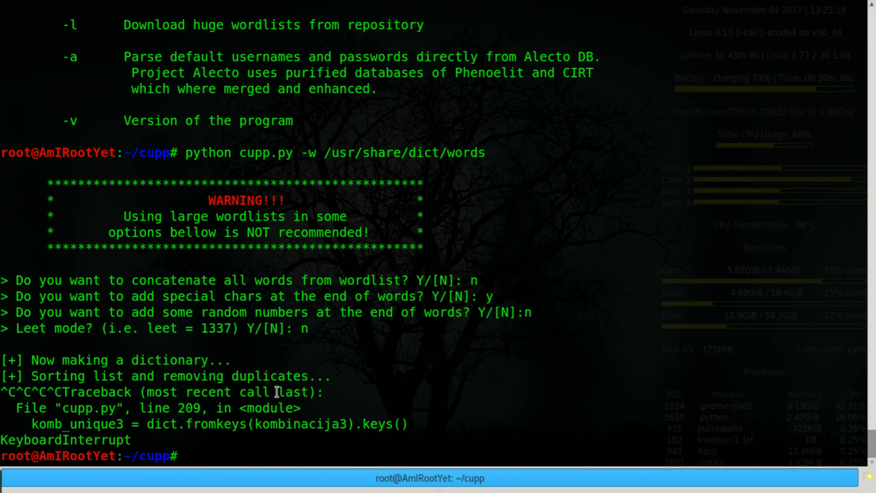
- Clear the screen, cd up to home, and start 'aircrack-ng test-01.cap -w cupp/'
type("clear")
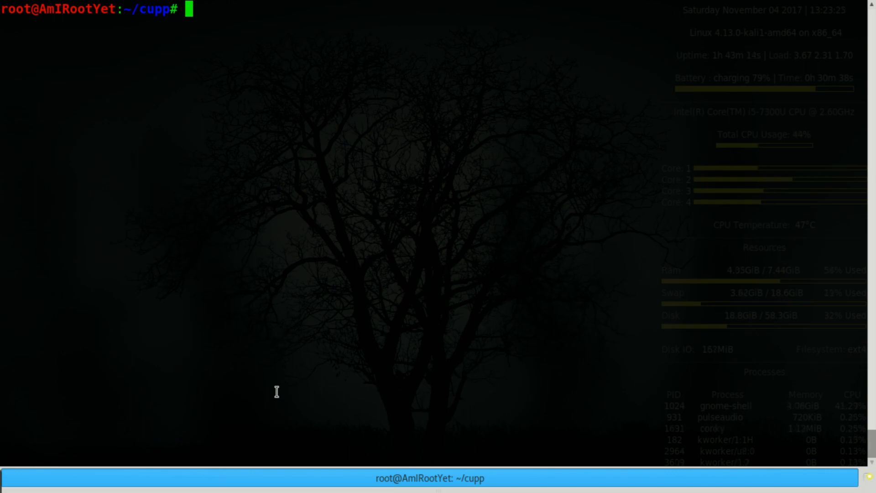
type("c")
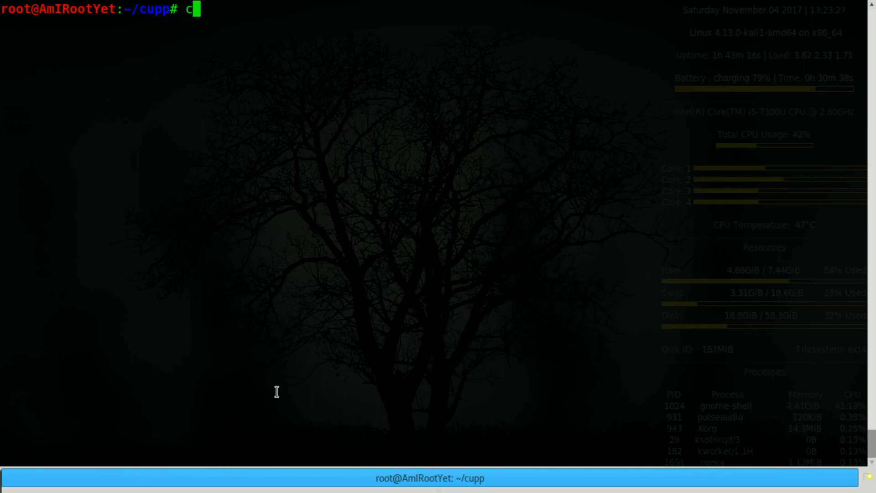
type("d ..")
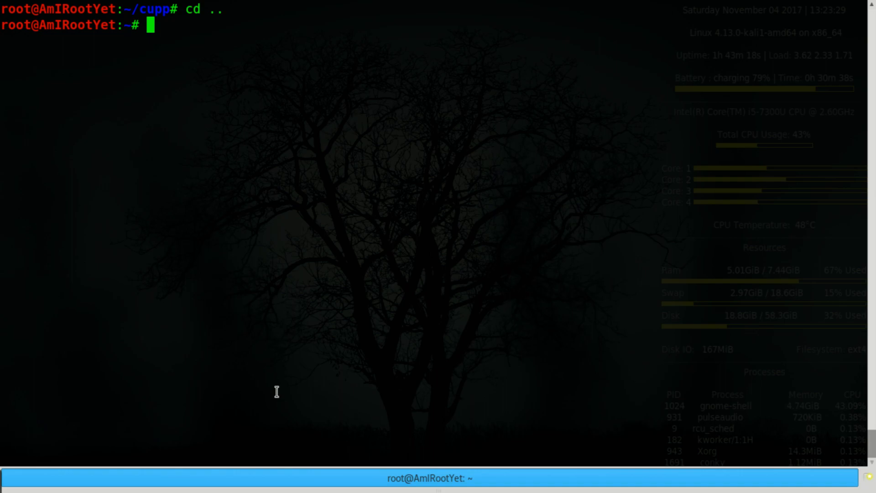
type("aircrack-ng test-01.cap -w")
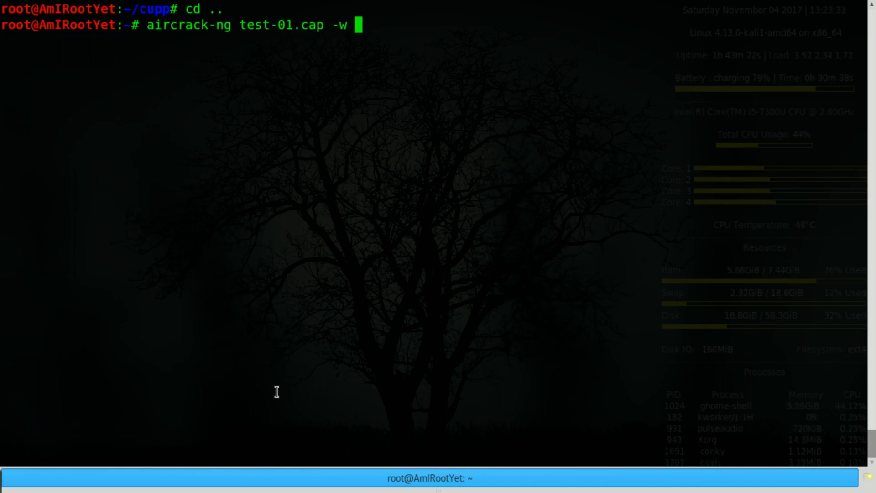
type("cupp/")
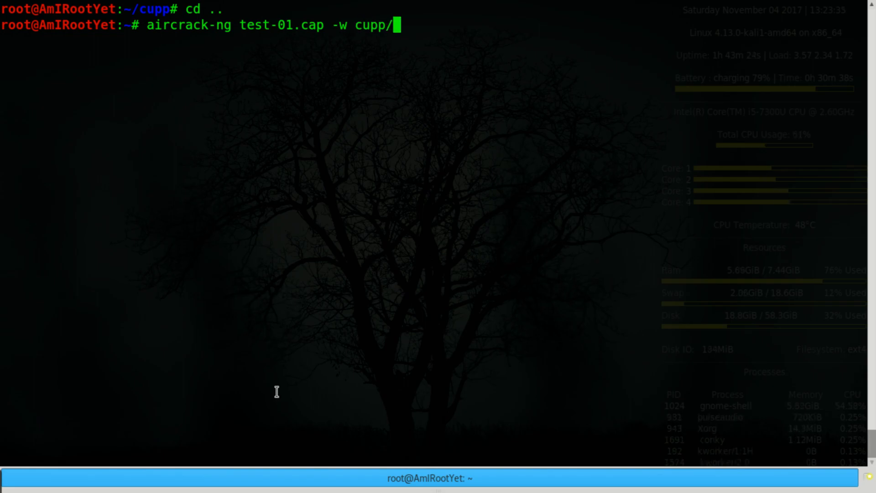